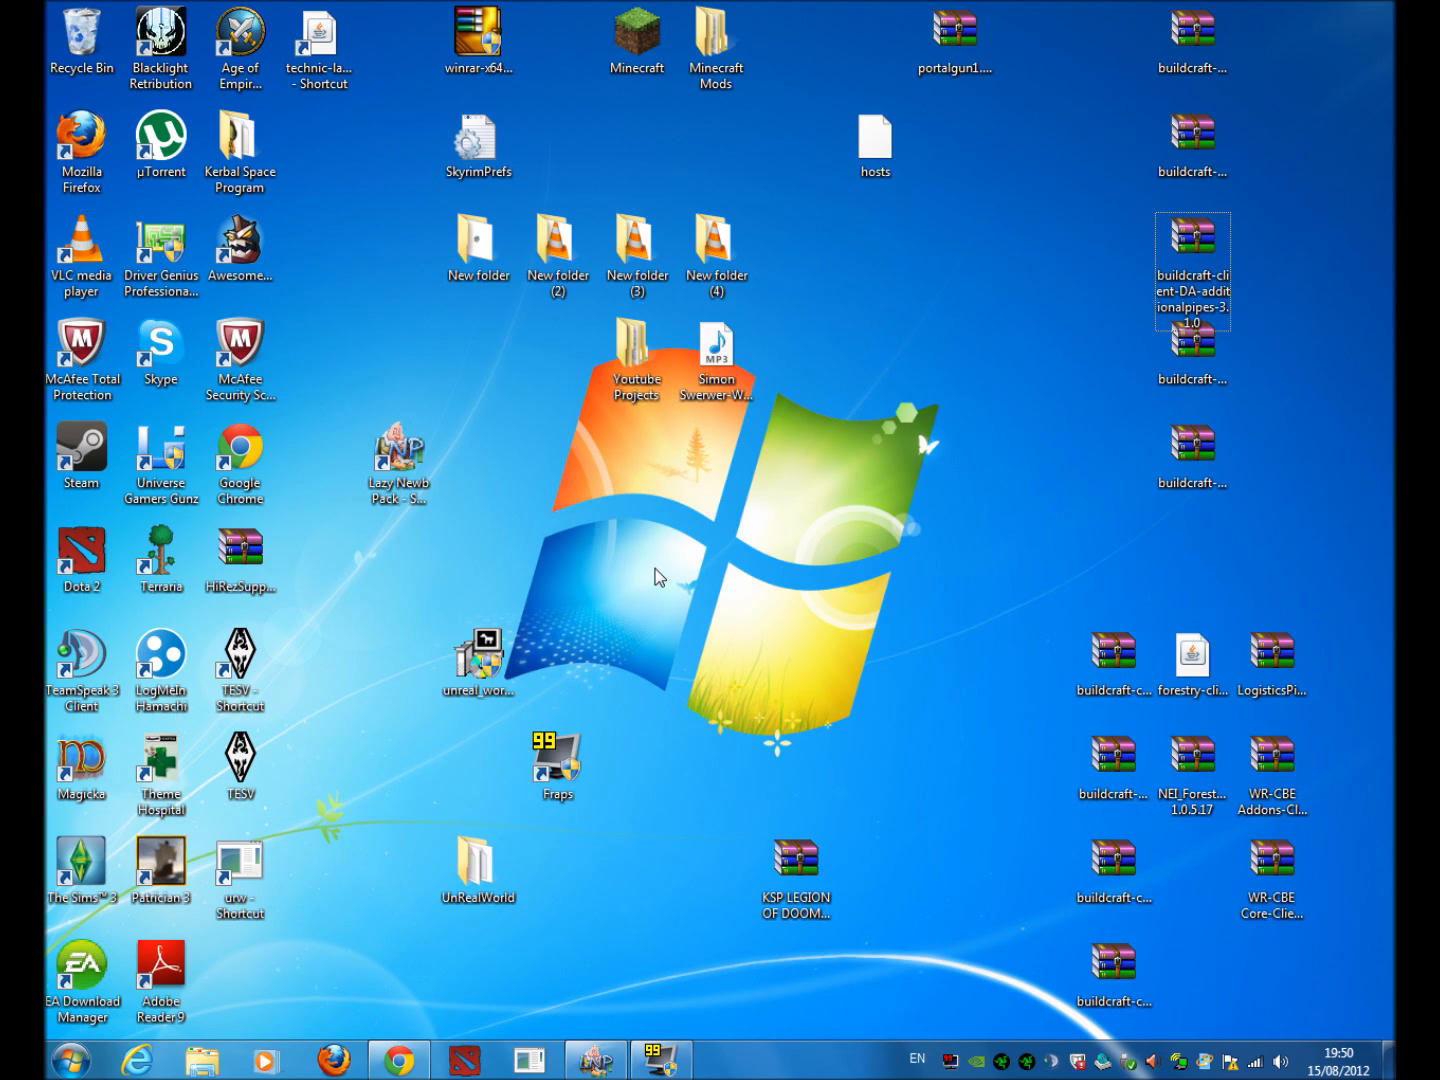
mouse_move(380, 838)
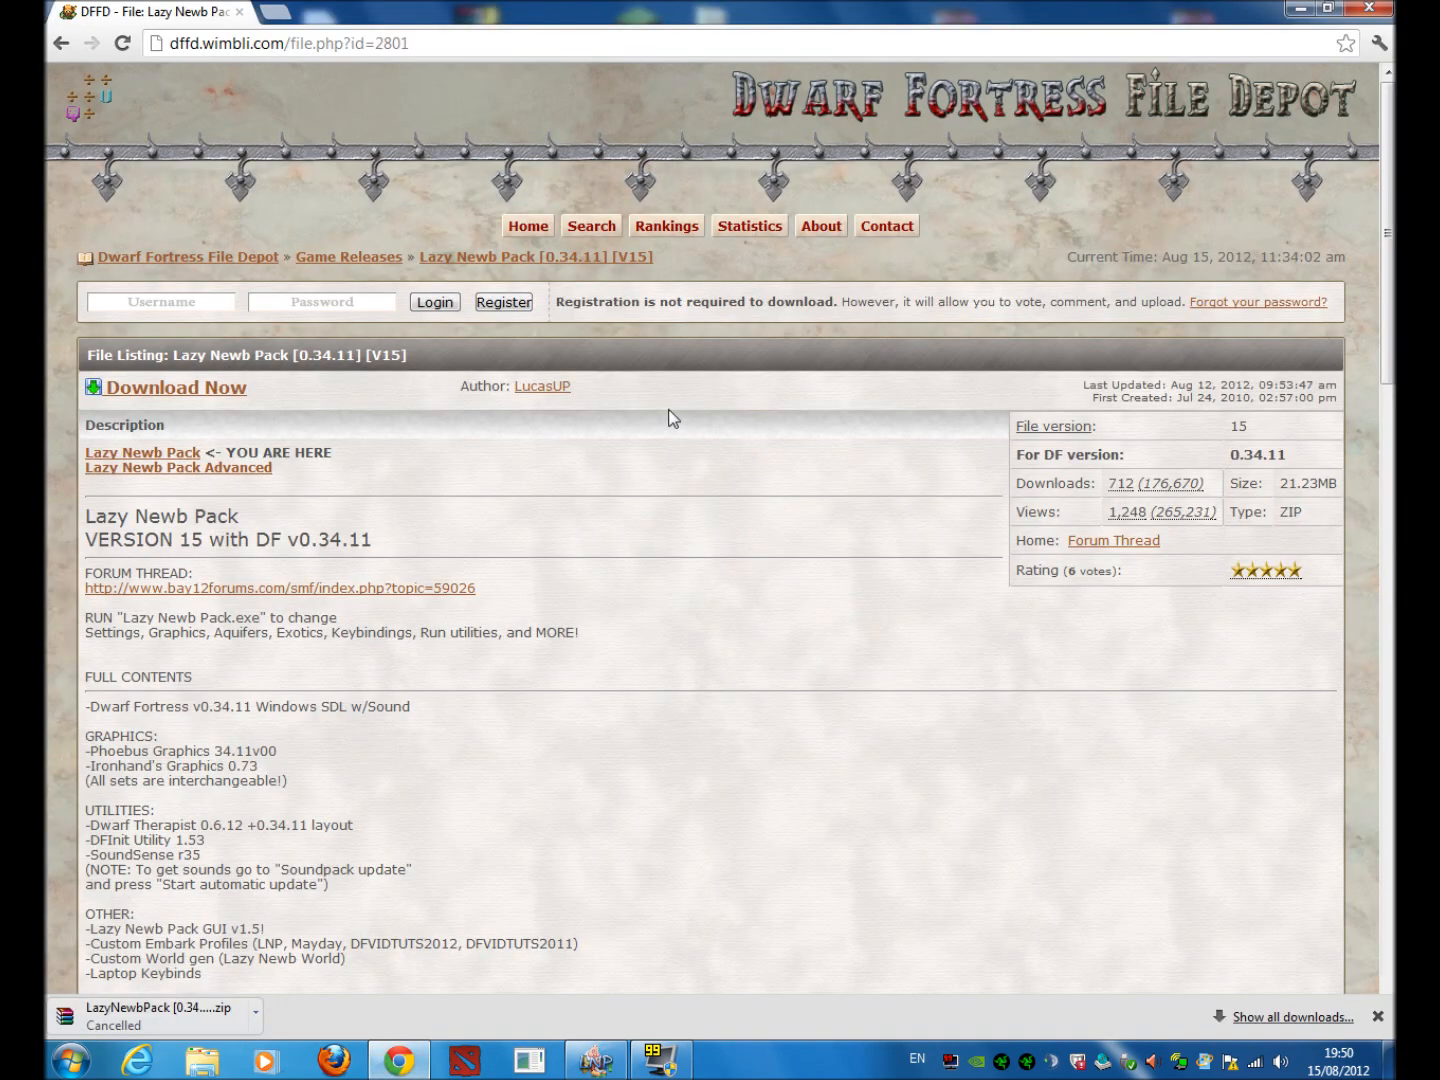
mouse_move(155, 43)
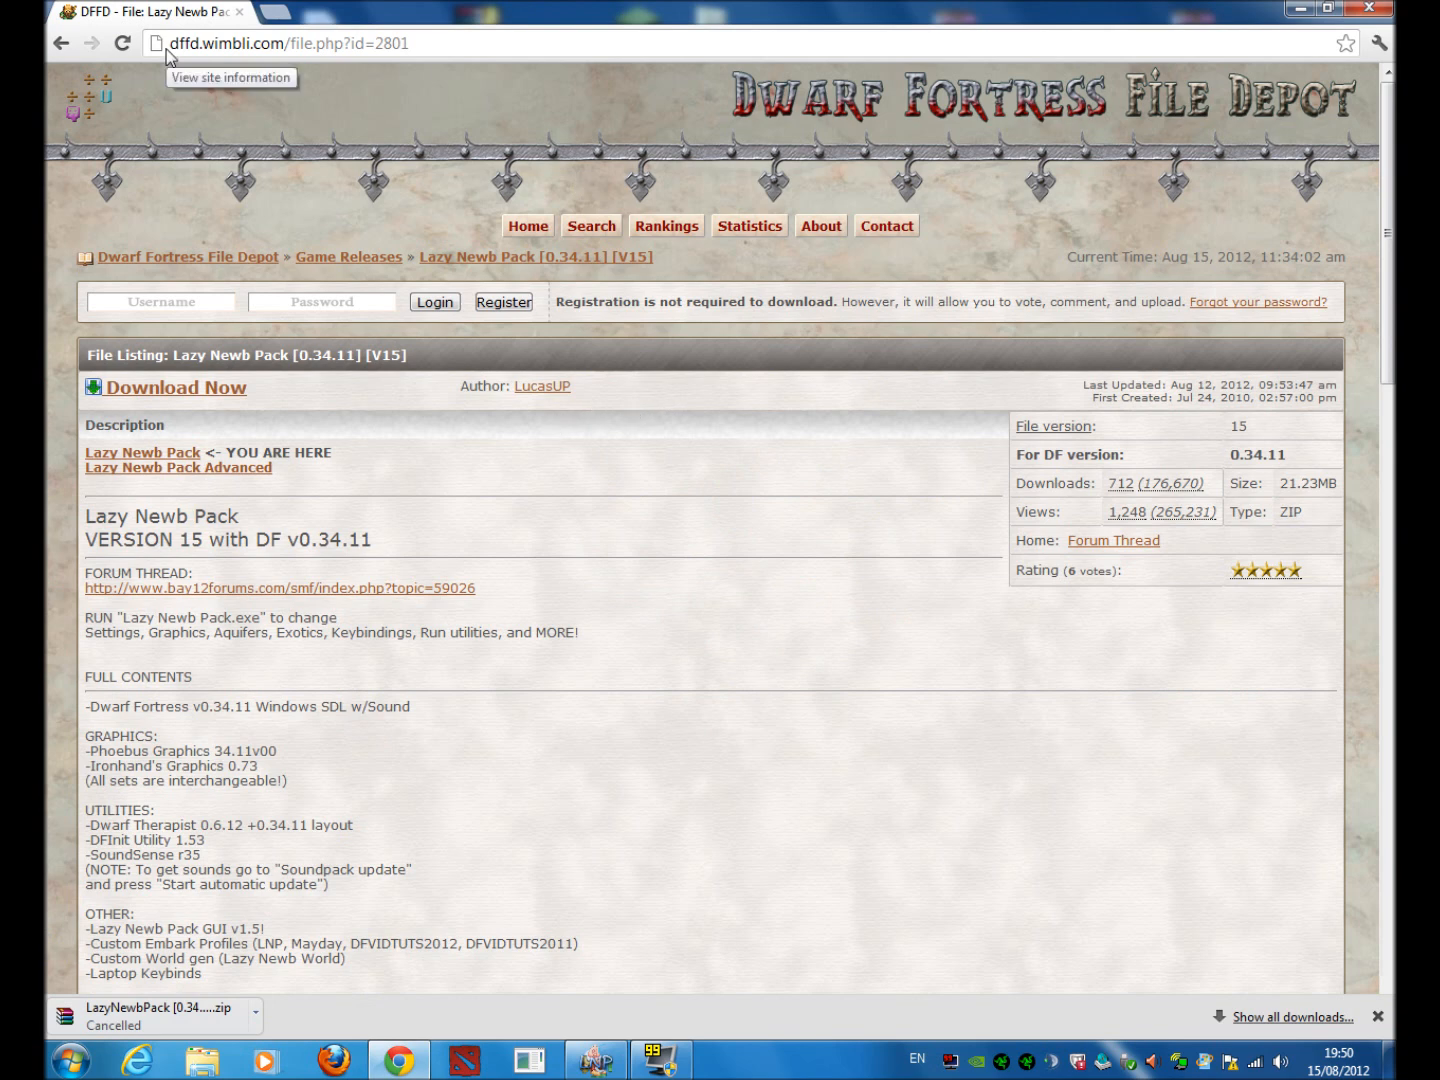
mouse_move(167, 54)
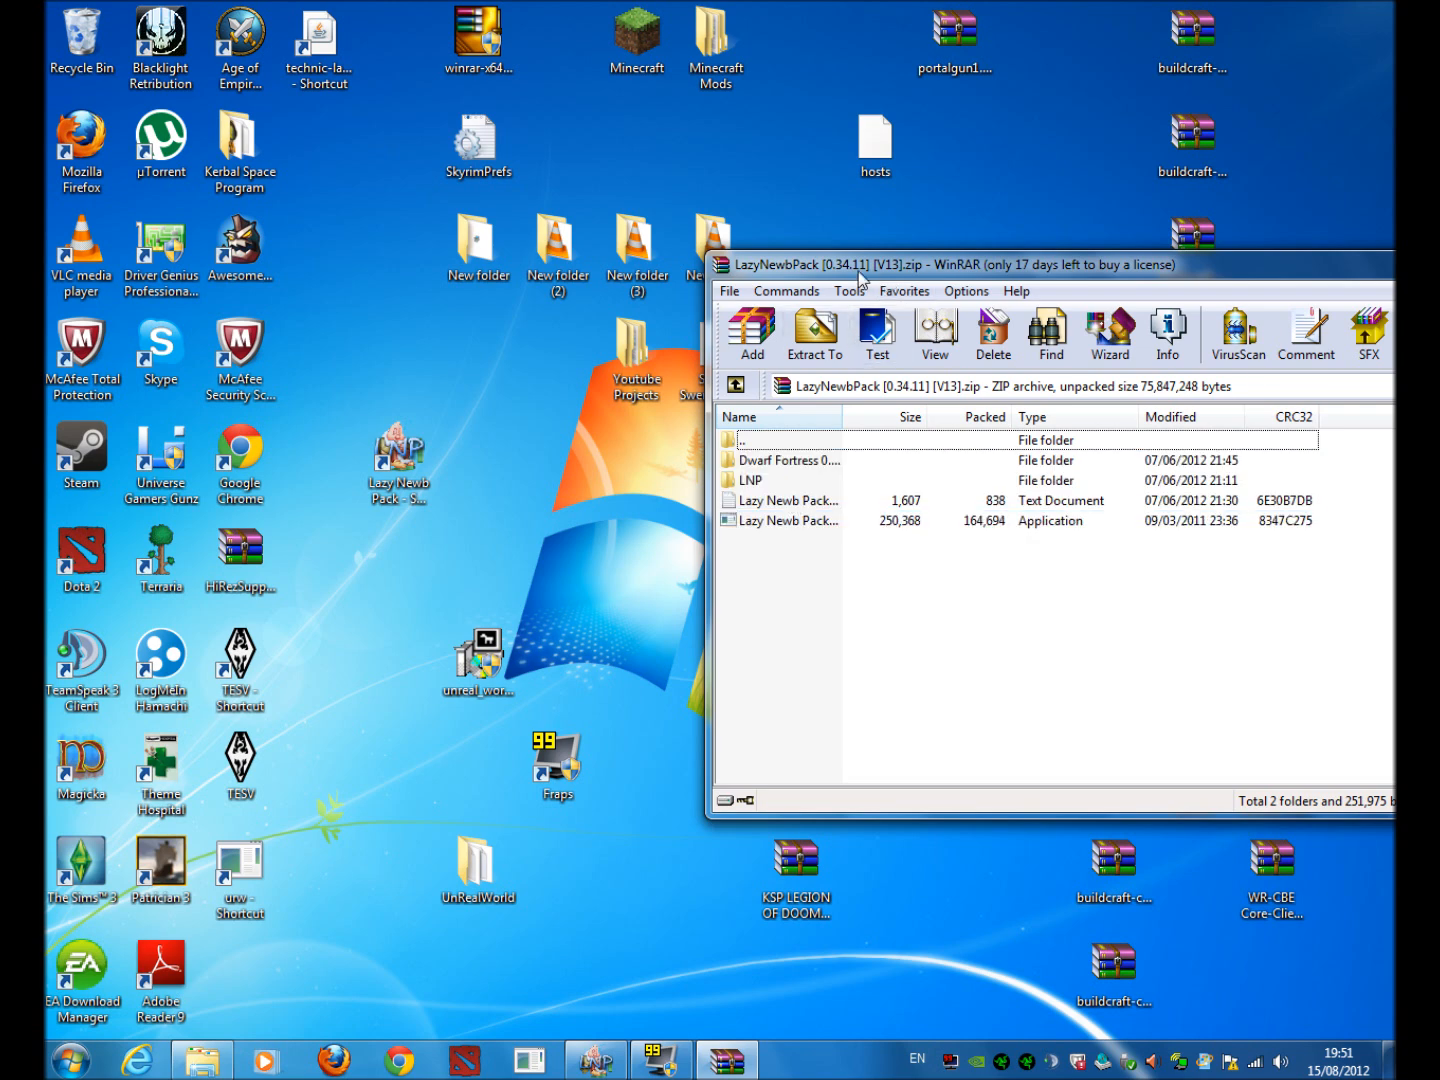
Extract the Lazy Newb Pack archive into the Dwarf fortress folder and close the windows
right_click(880, 527)
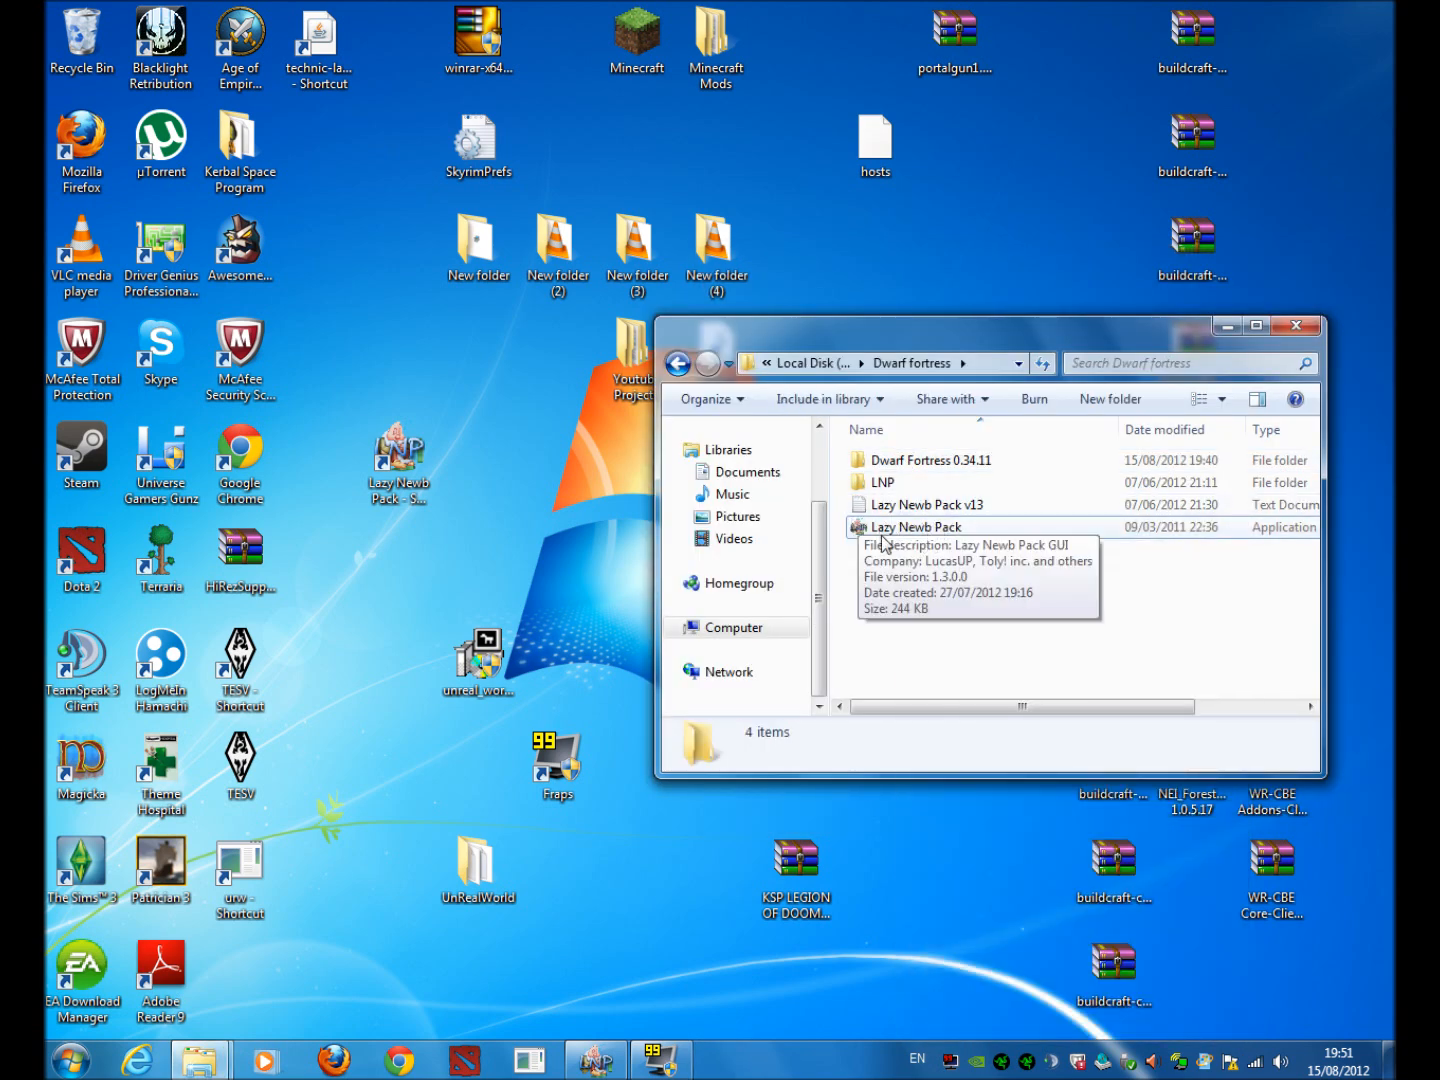
left_click(1296, 326)
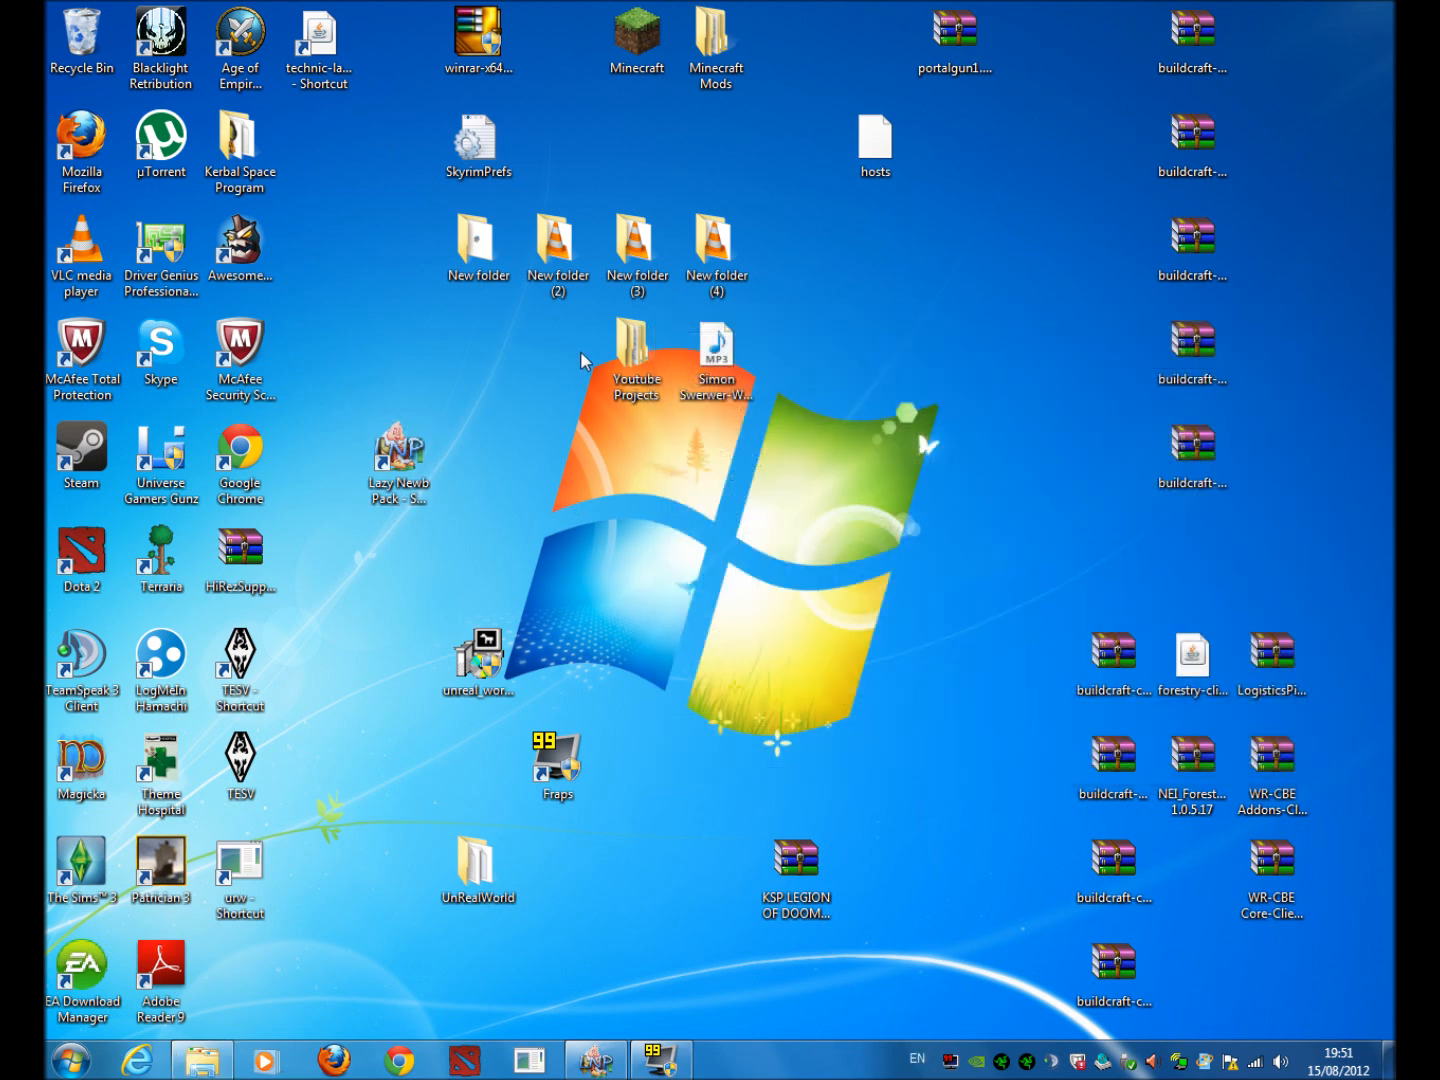
left_click(398, 463)
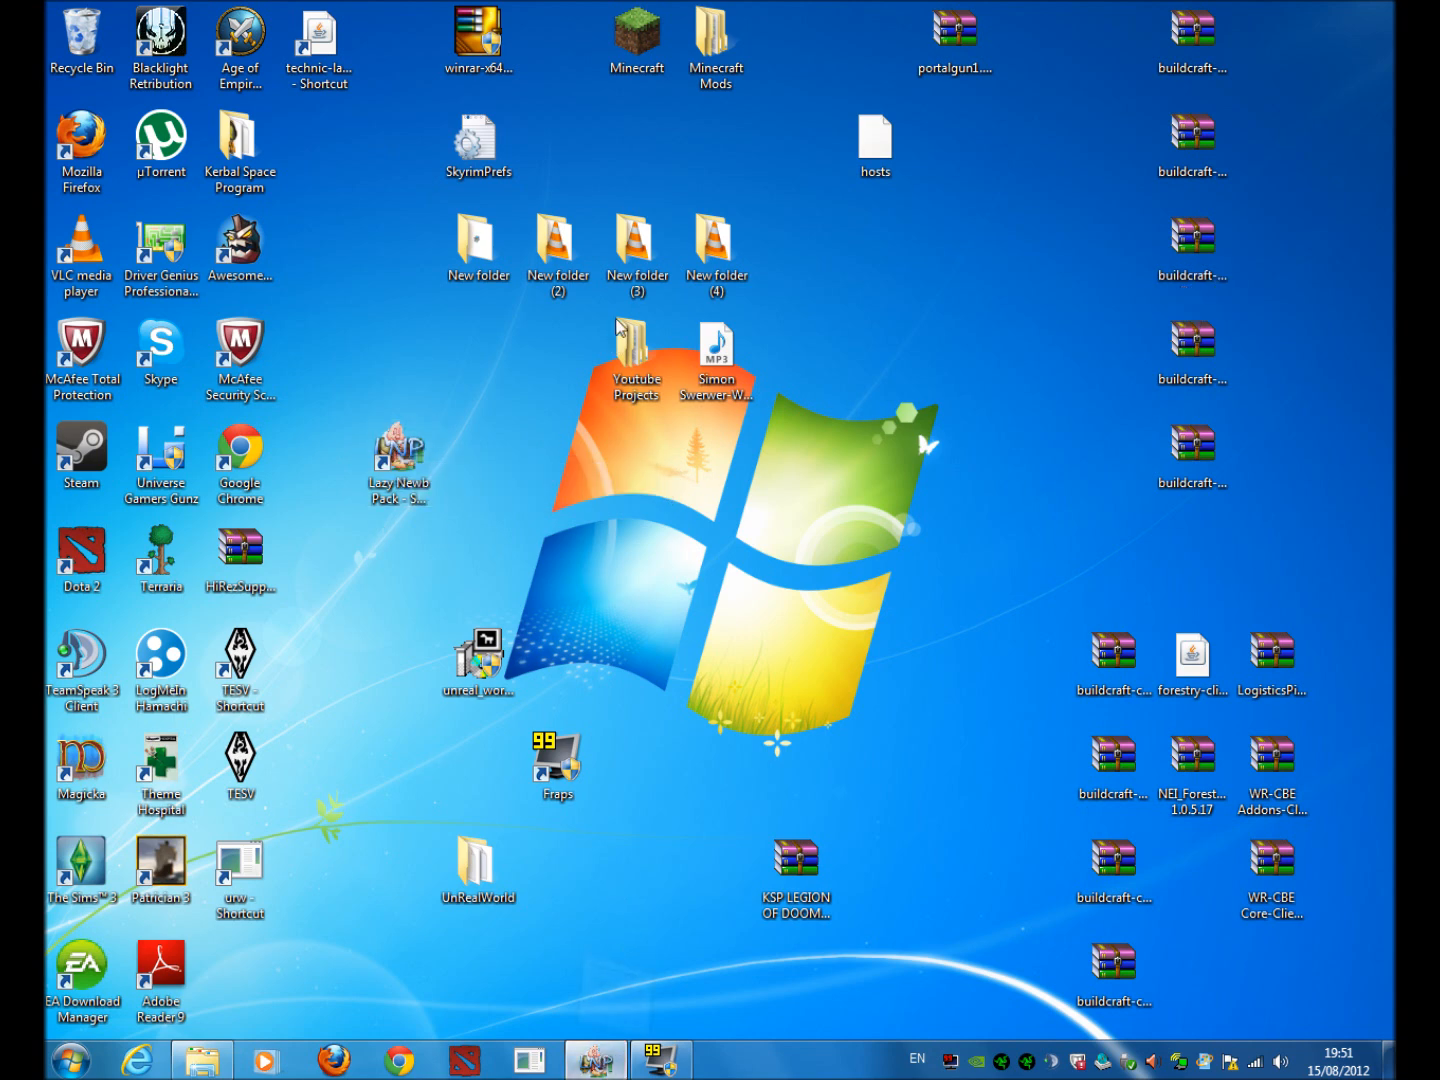
Launch the Lazy Newb Pack GUI from its desktop shortcut
double_click(398, 463)
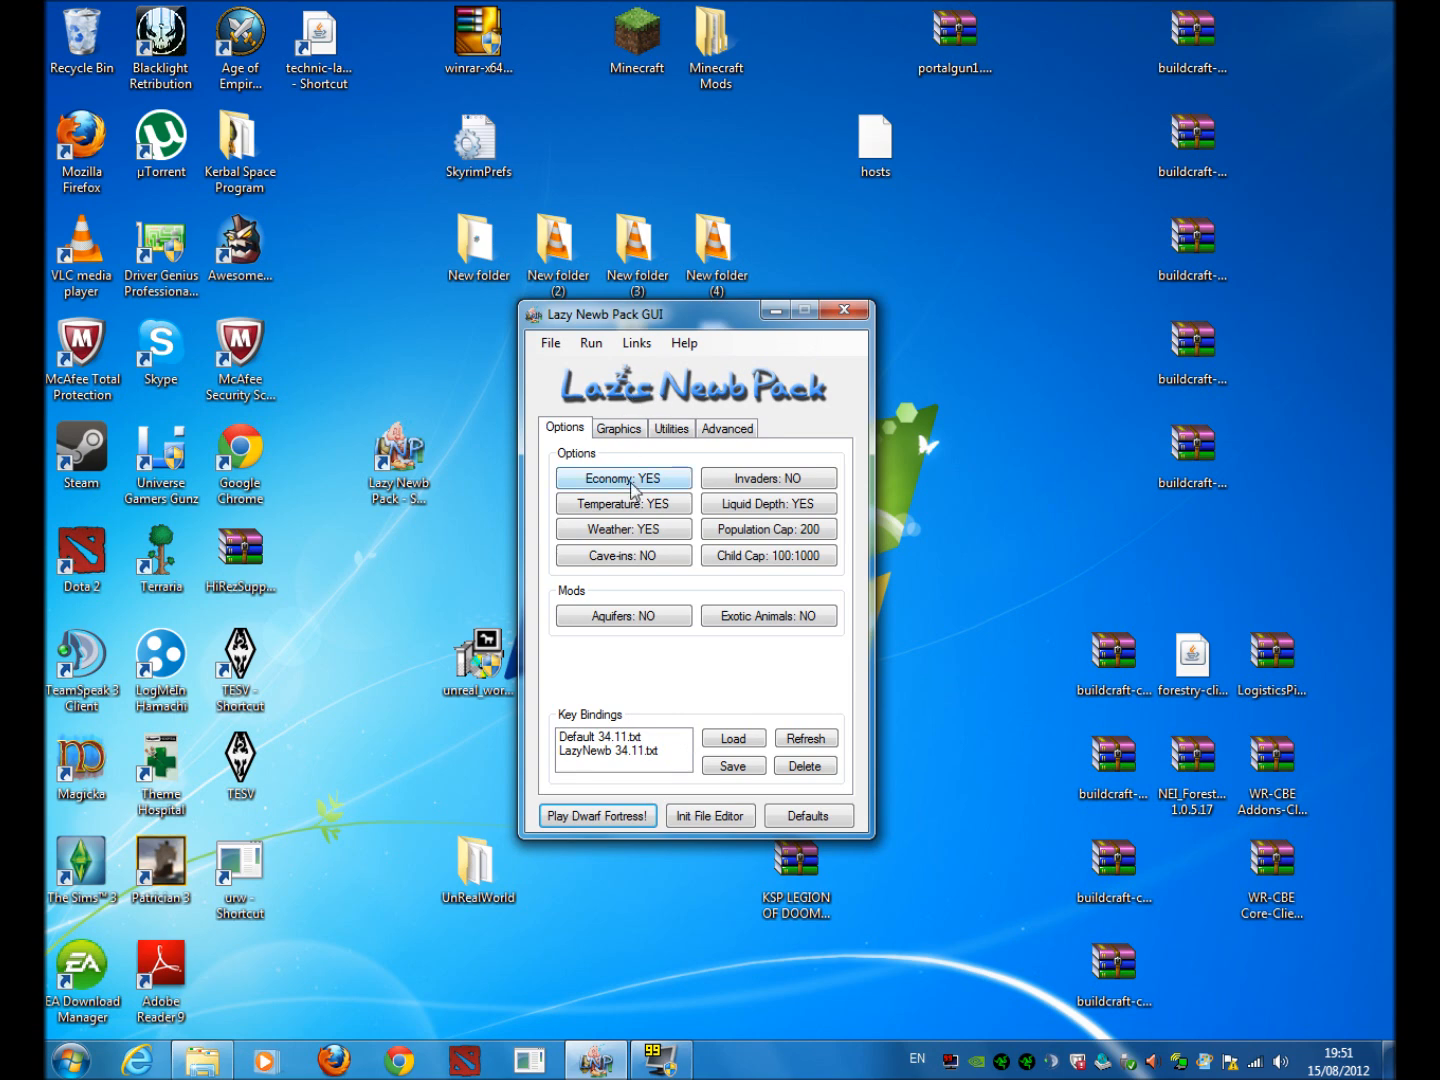
mouse_move(600, 484)
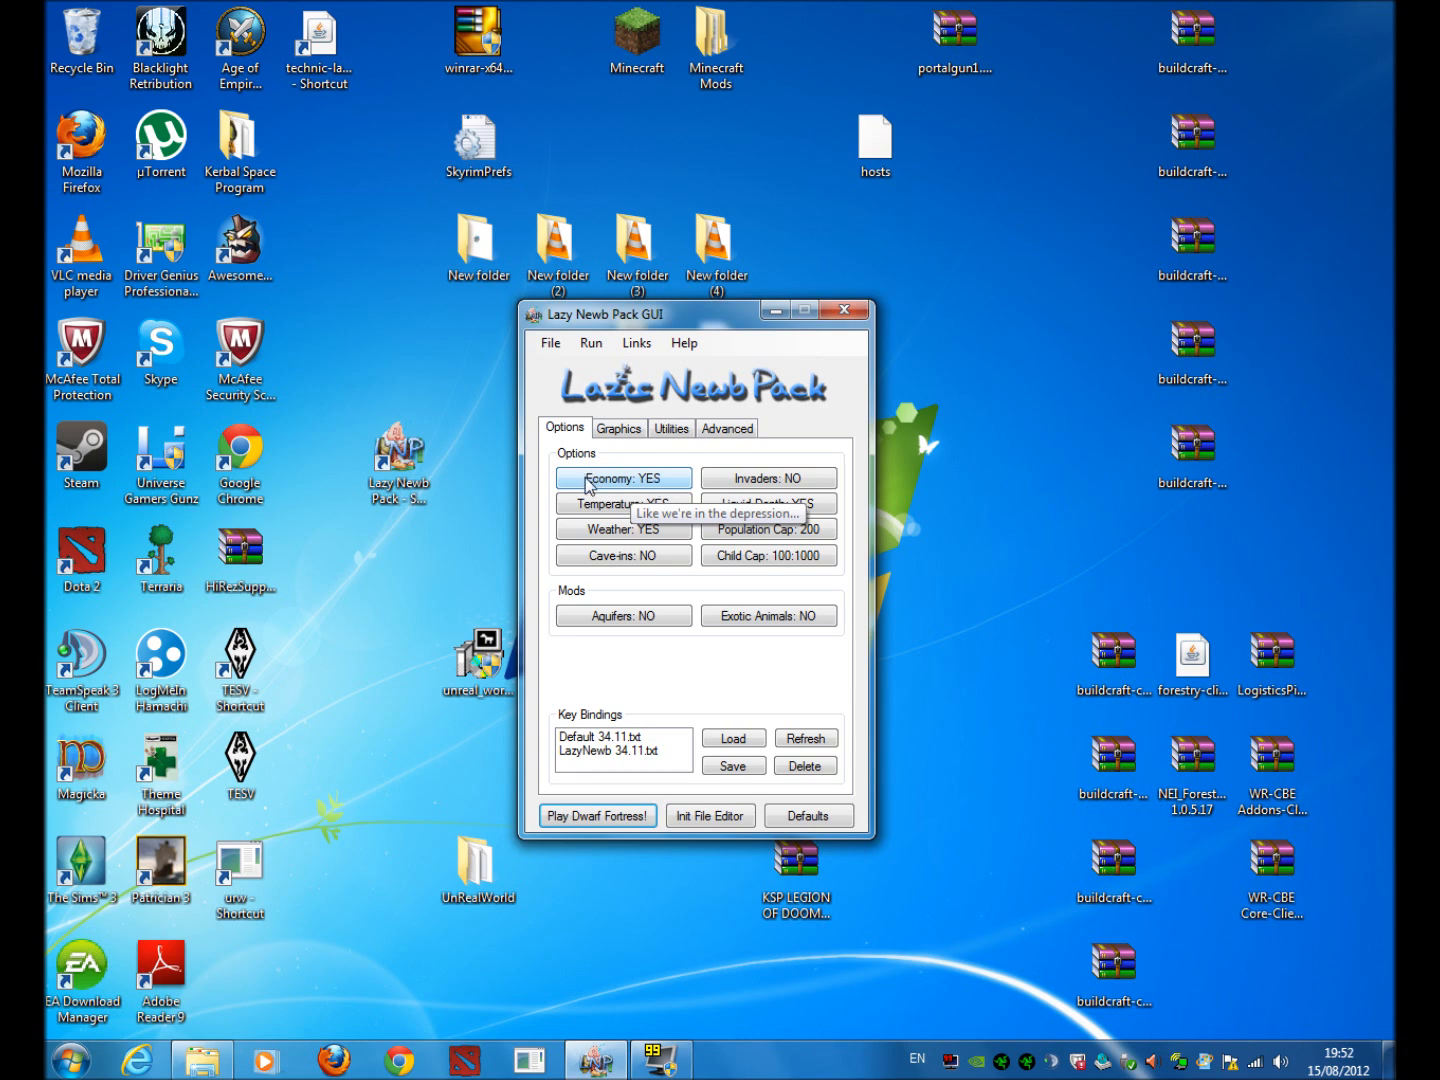
mouse_move(610, 498)
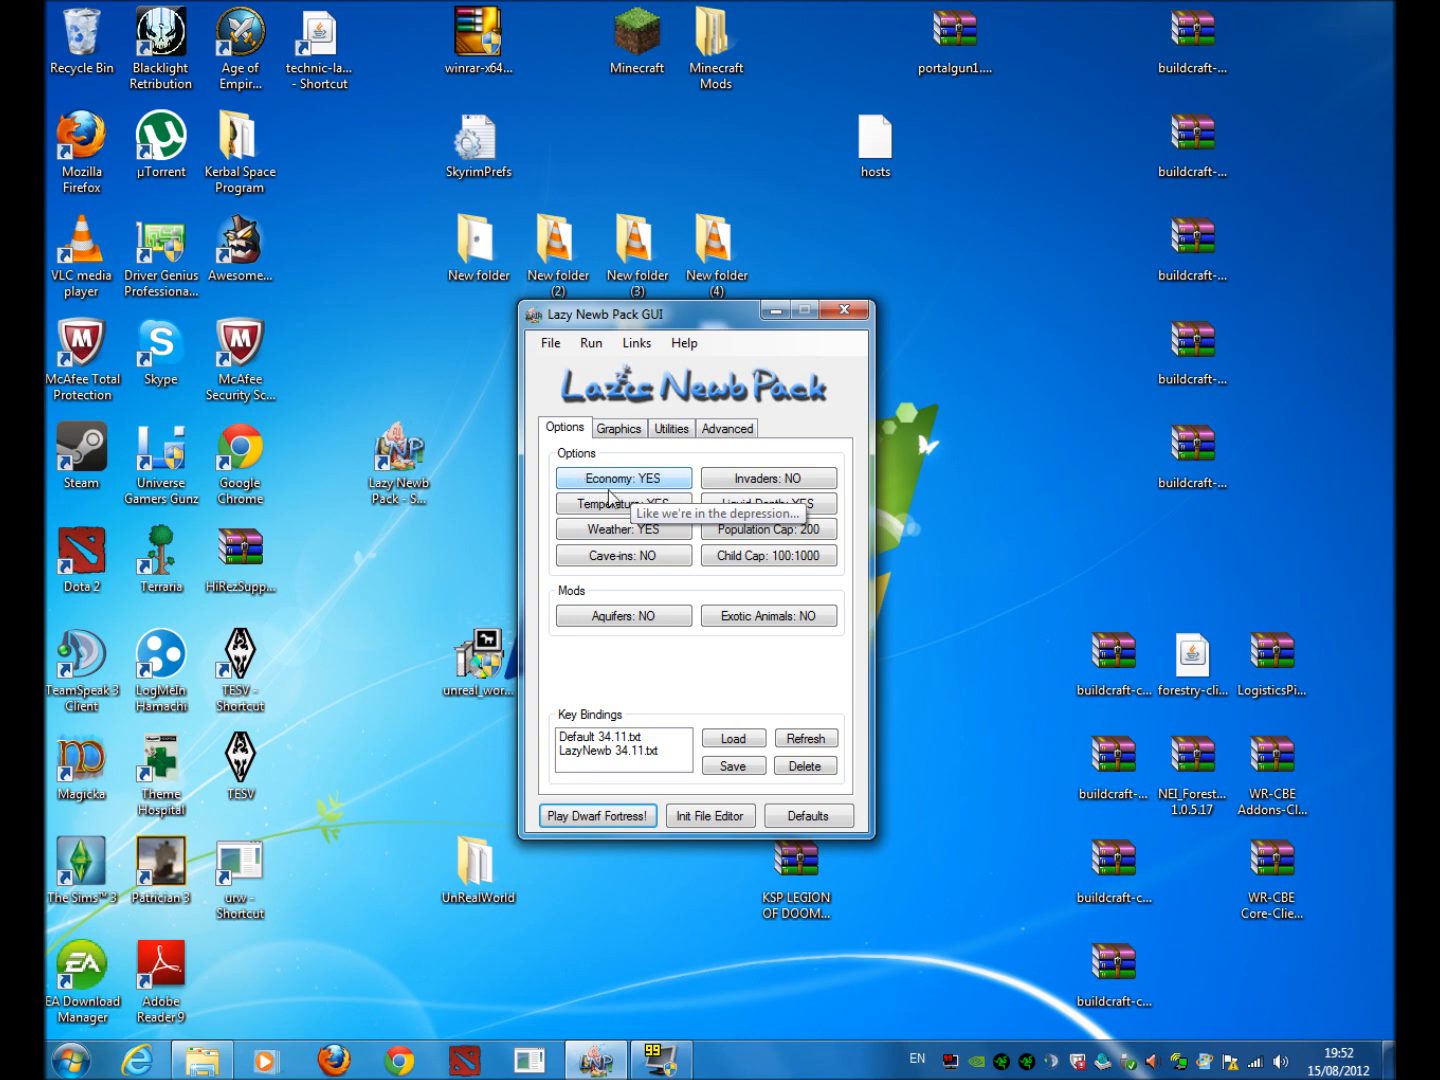
mouse_move(768, 477)
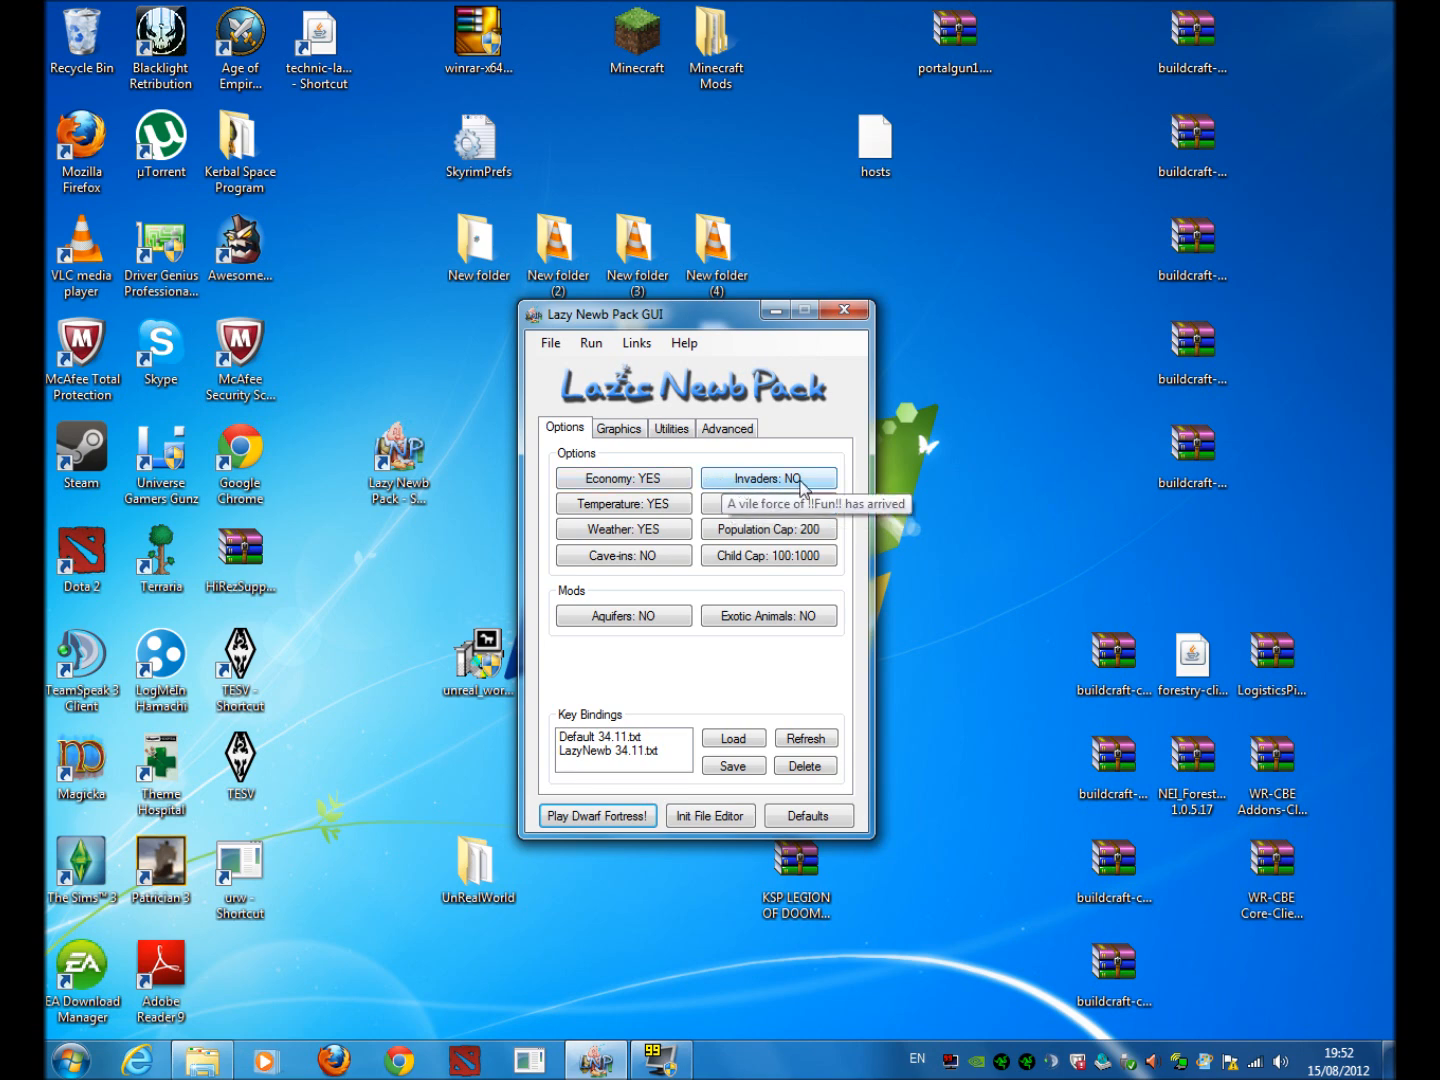
mouse_move(812, 490)
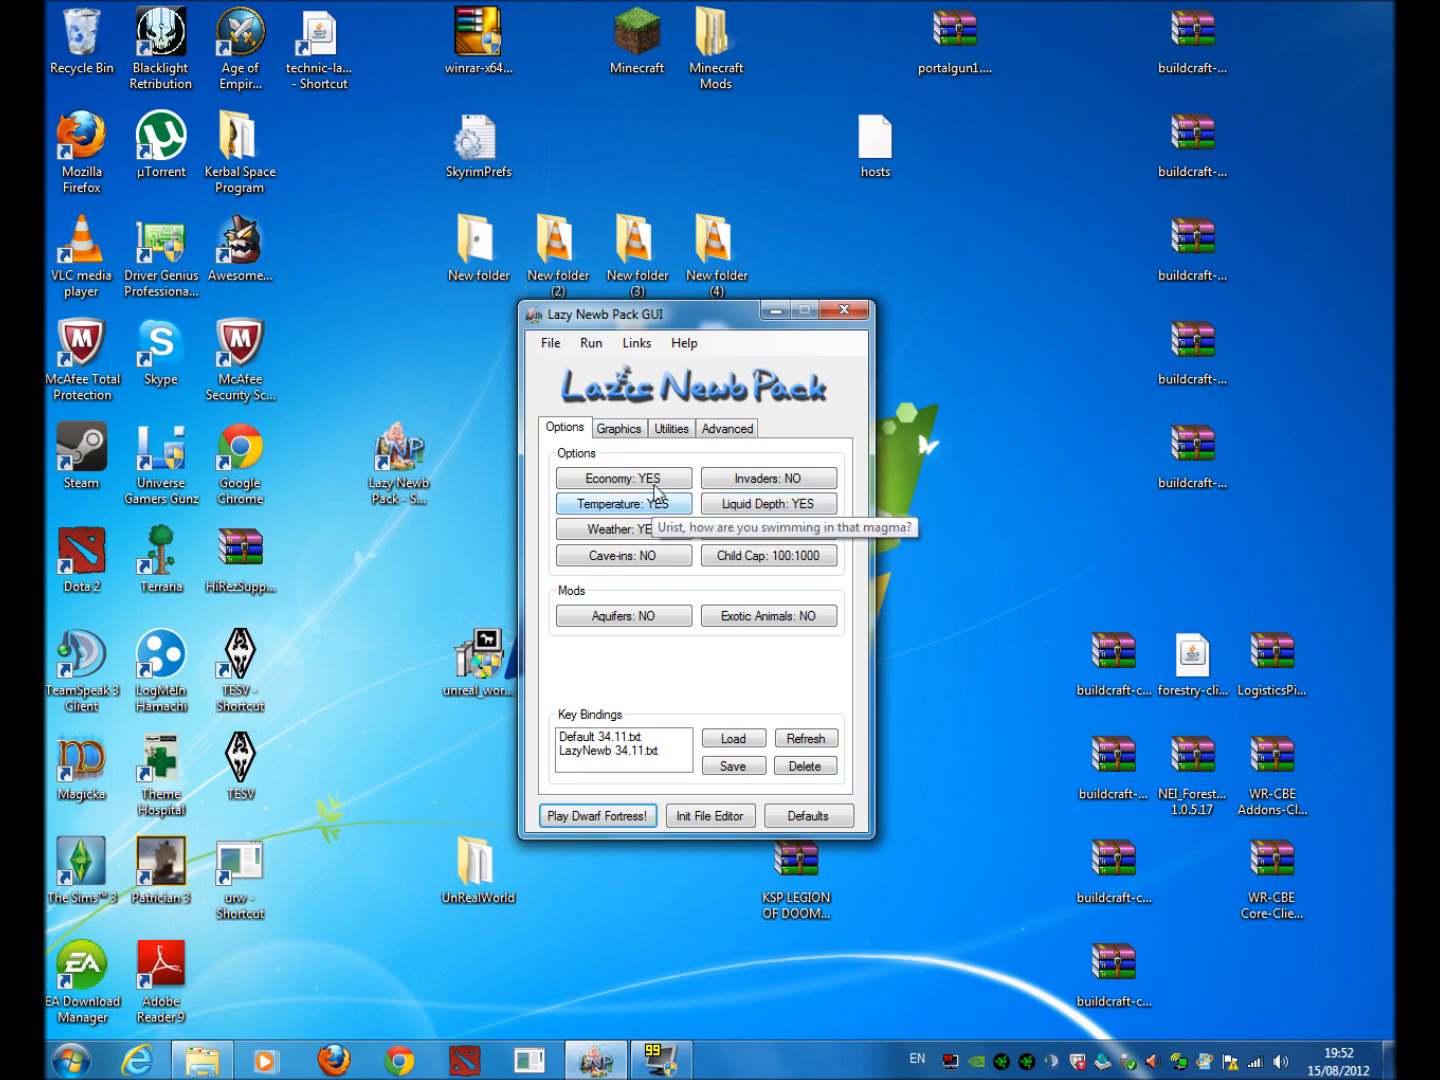
mouse_move(820, 548)
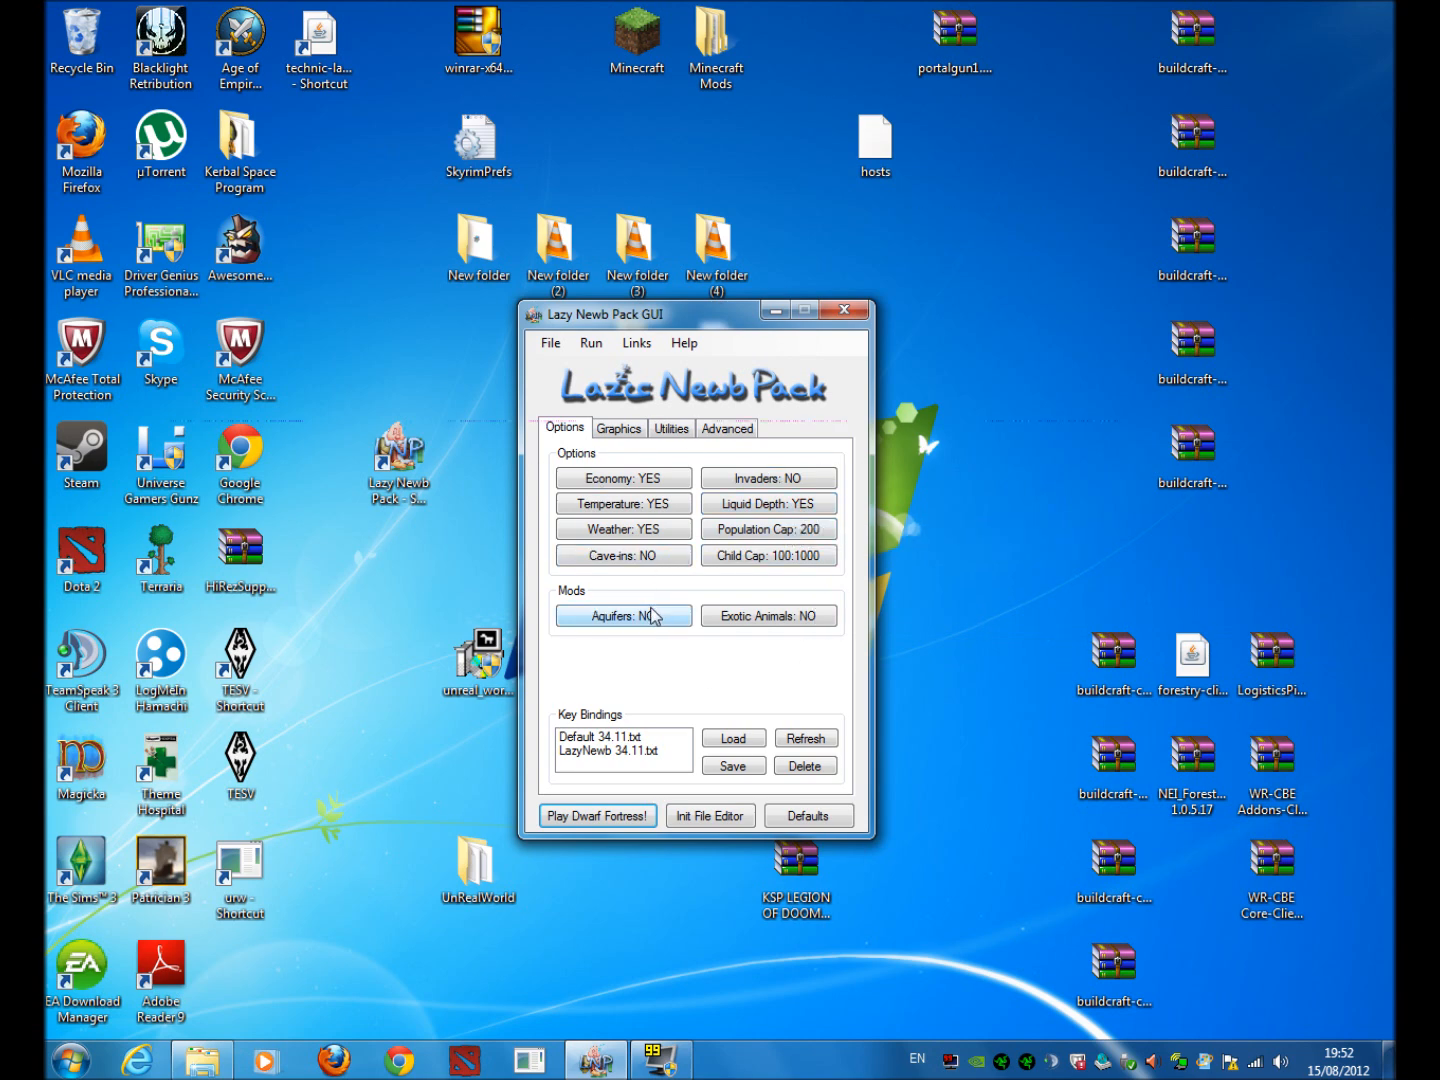
mouse_move(768, 615)
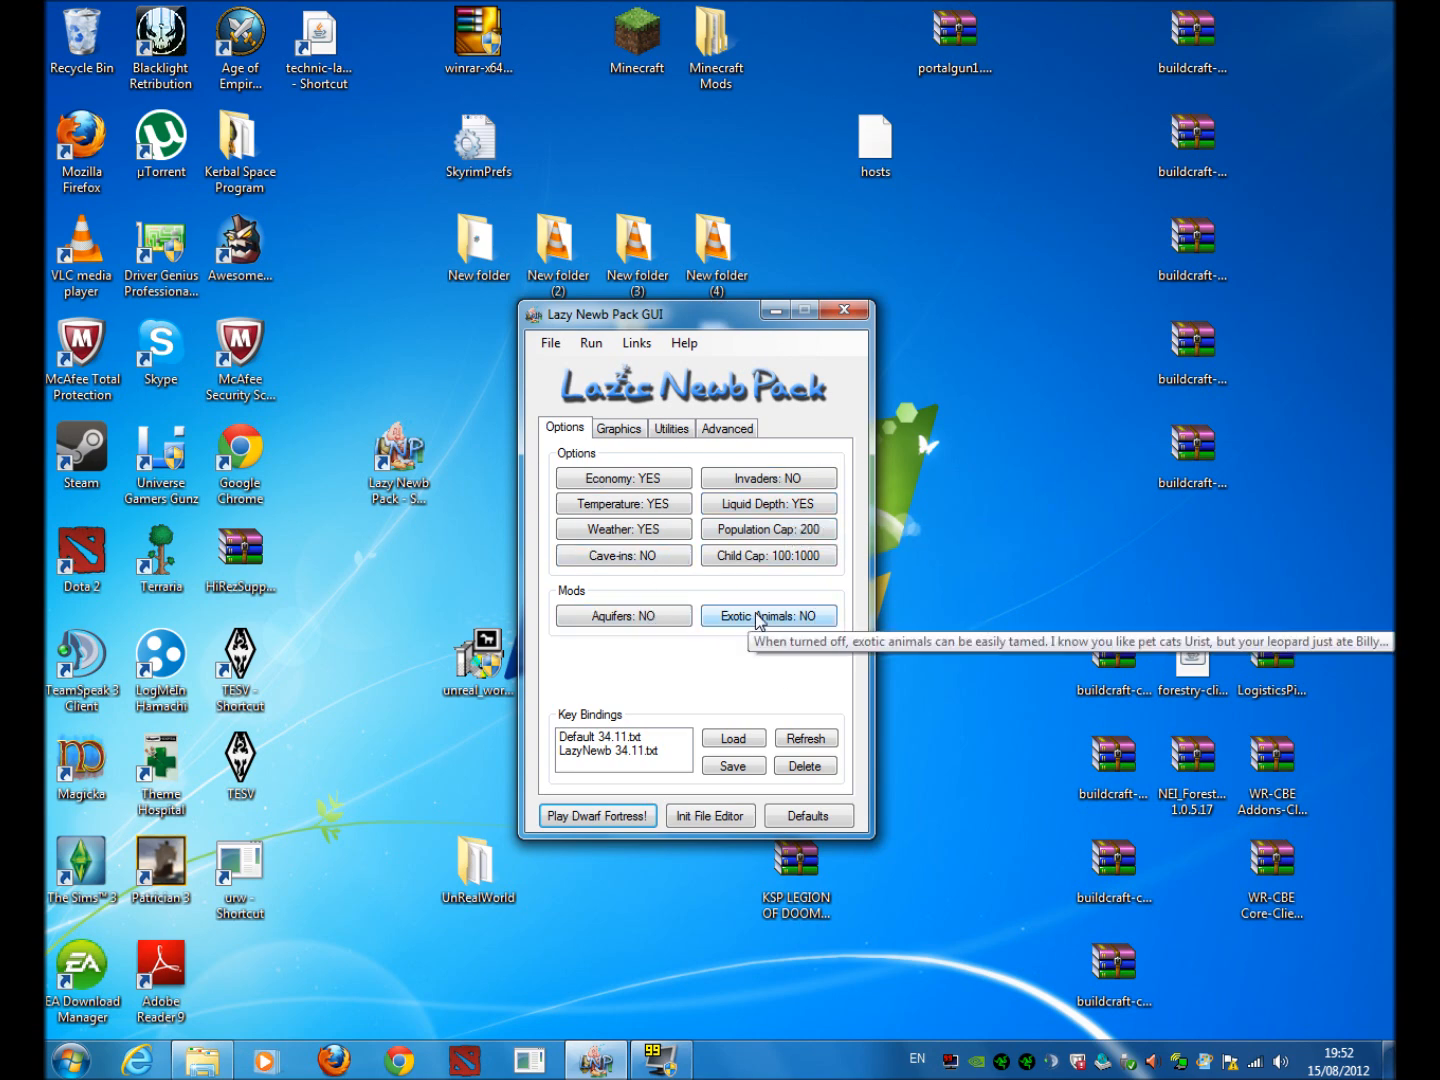
mouse_move(620, 428)
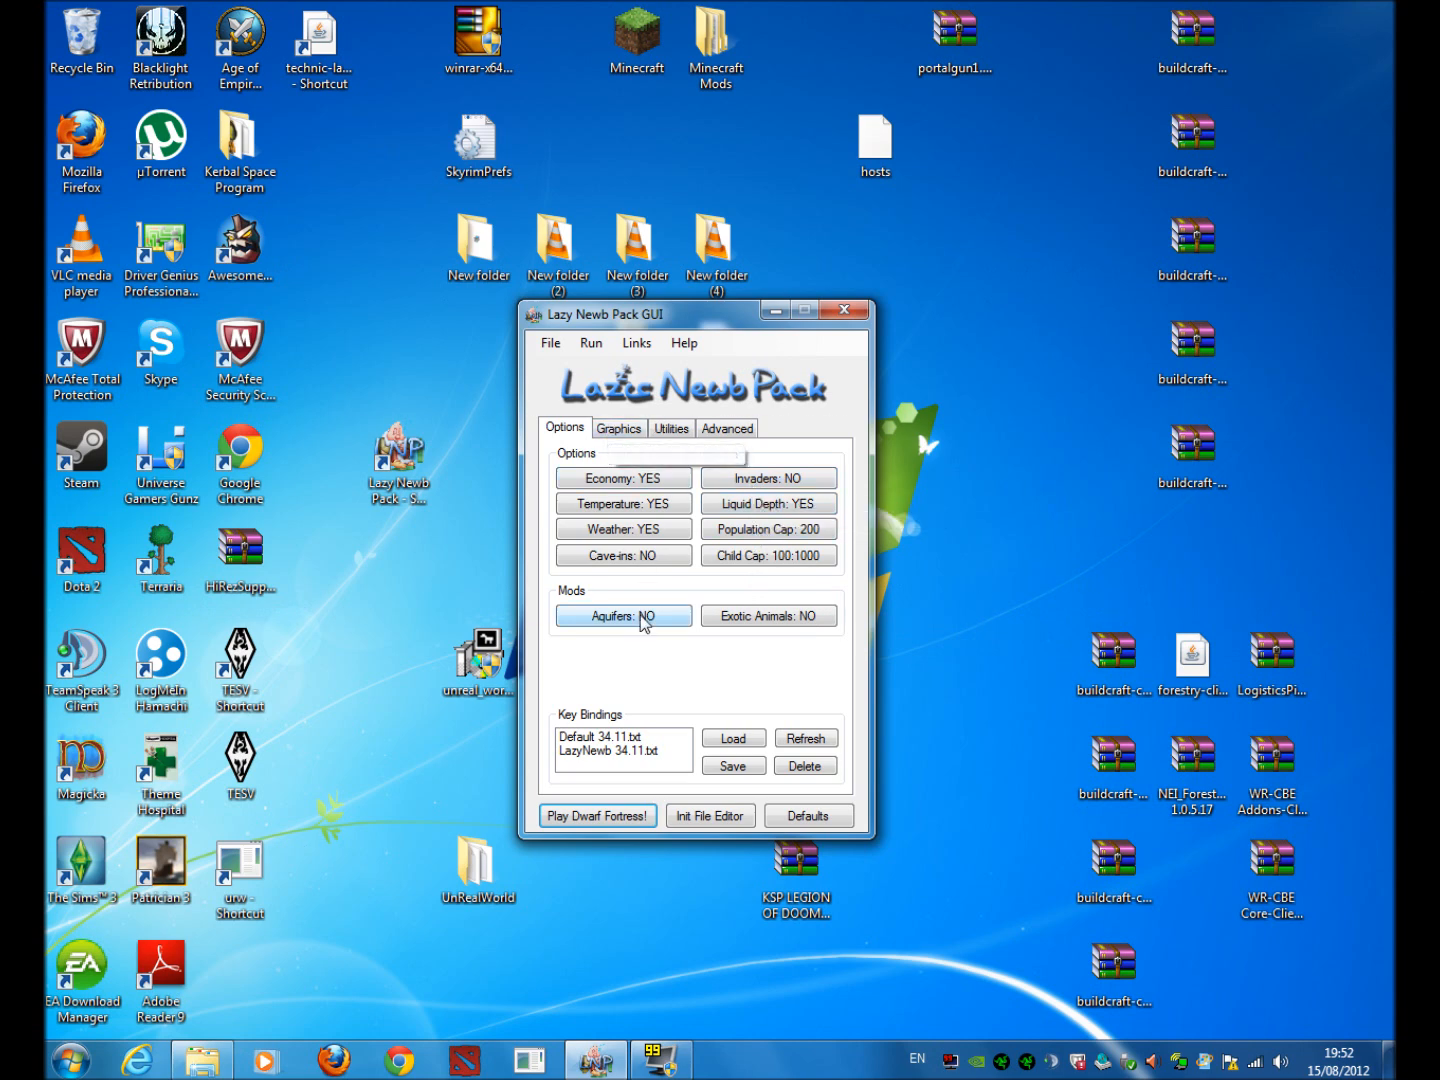
mouse_move(705, 648)
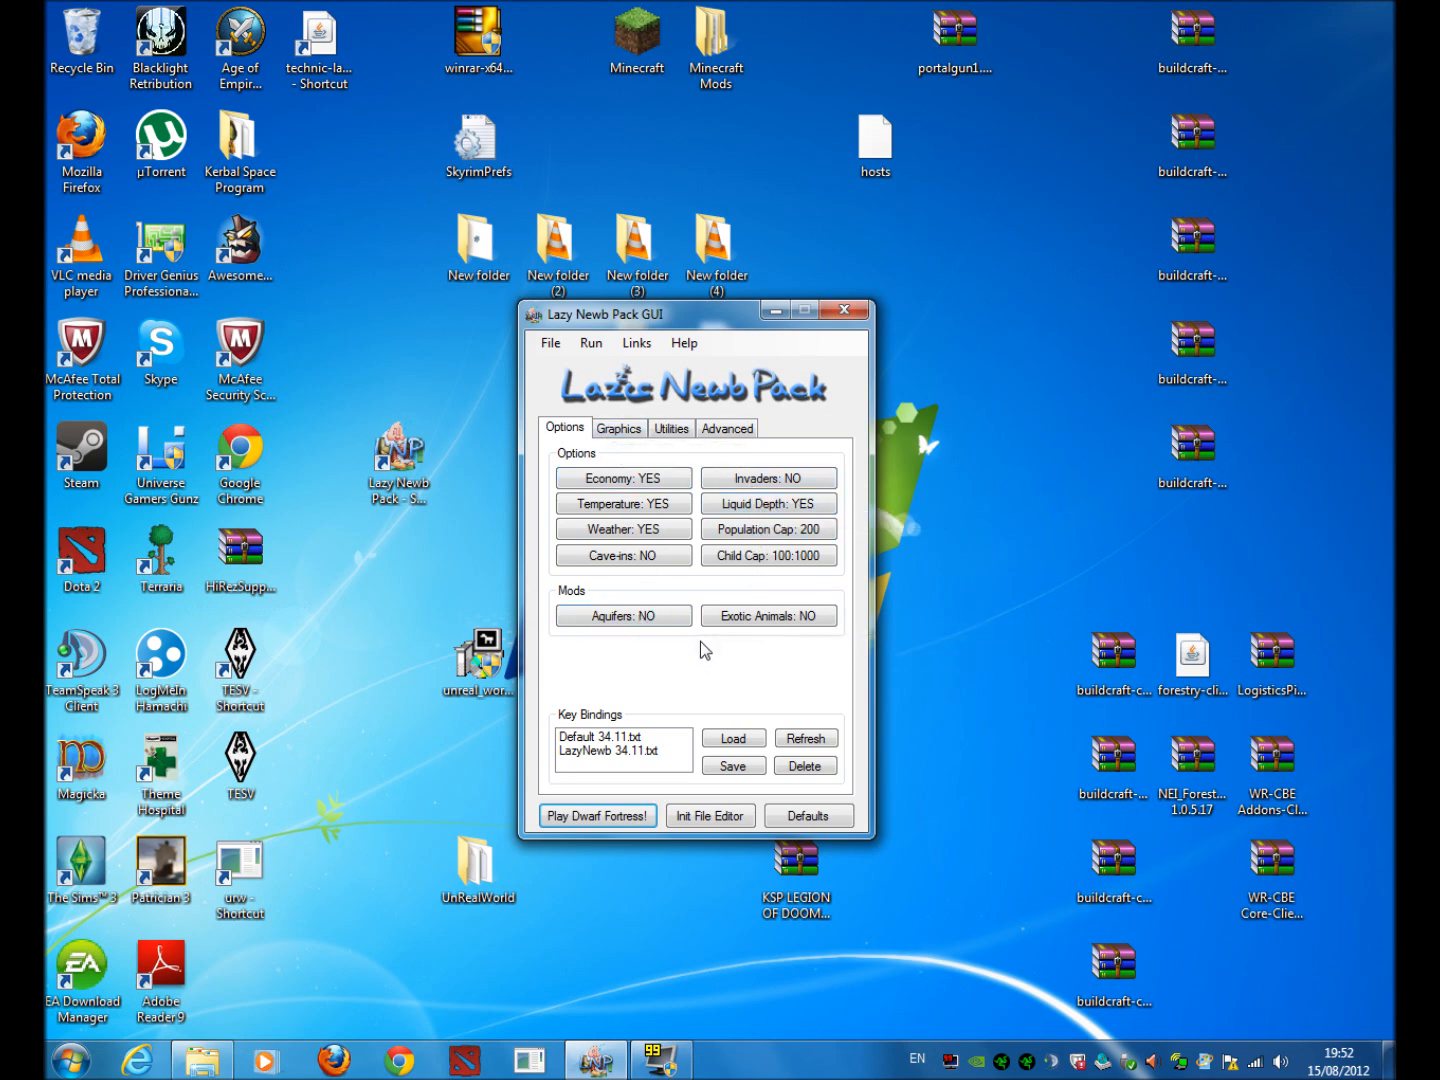
mouse_move(700, 642)
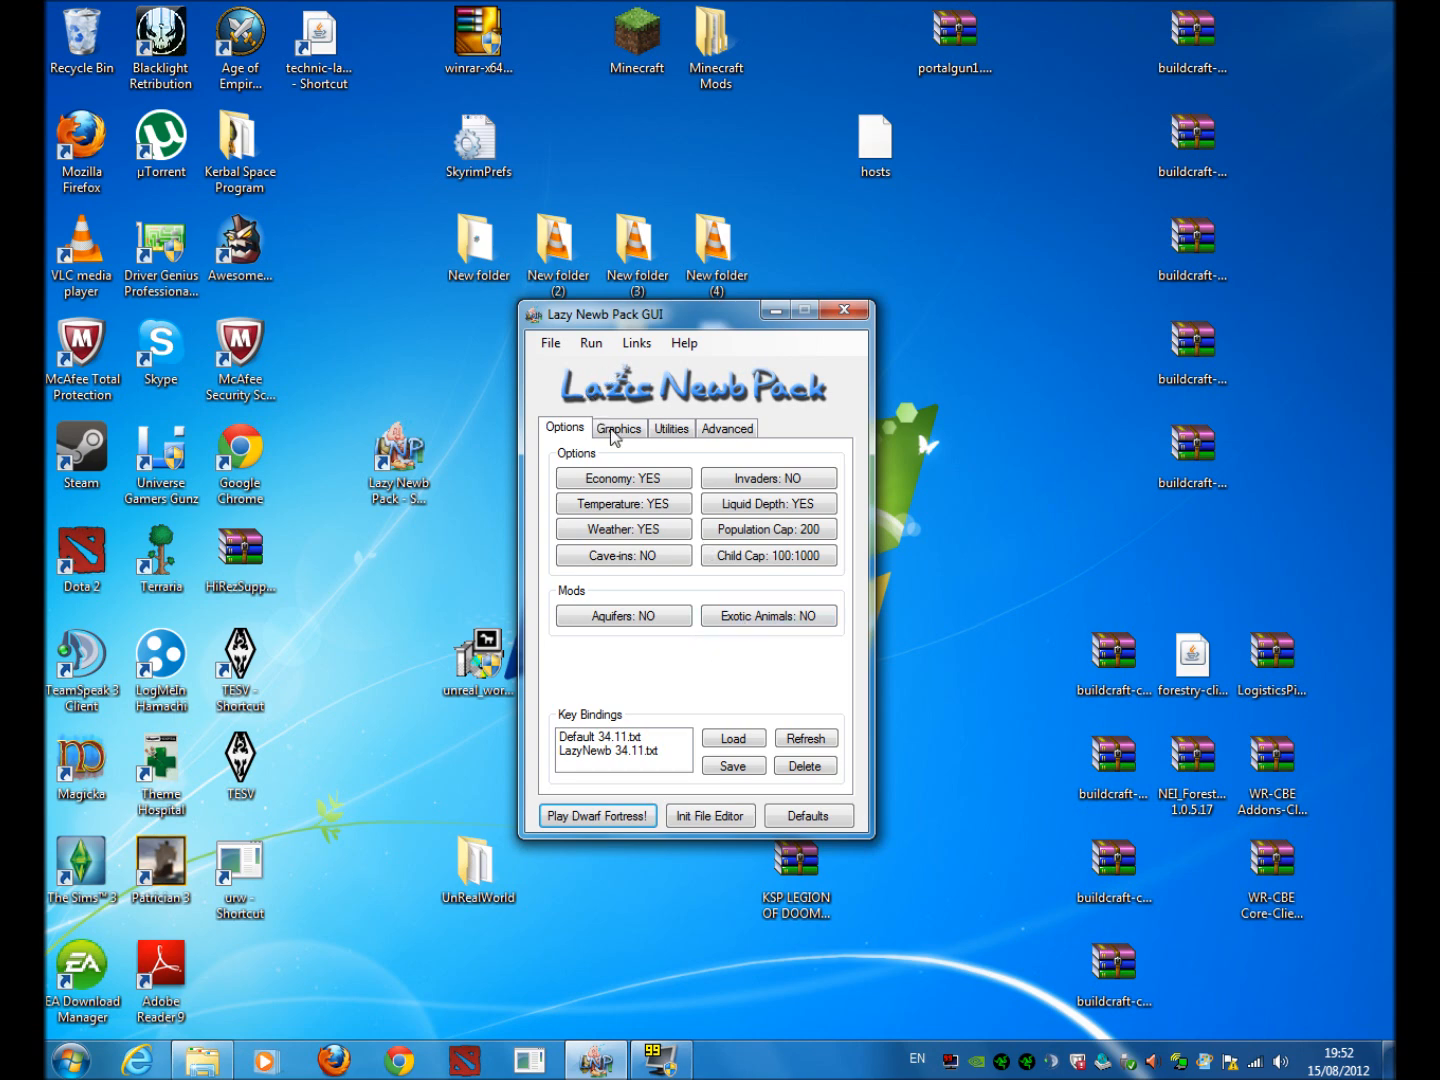
Pick Ironhand 0.73 as the graphics pack on the Graphics tab
left_click(618, 428)
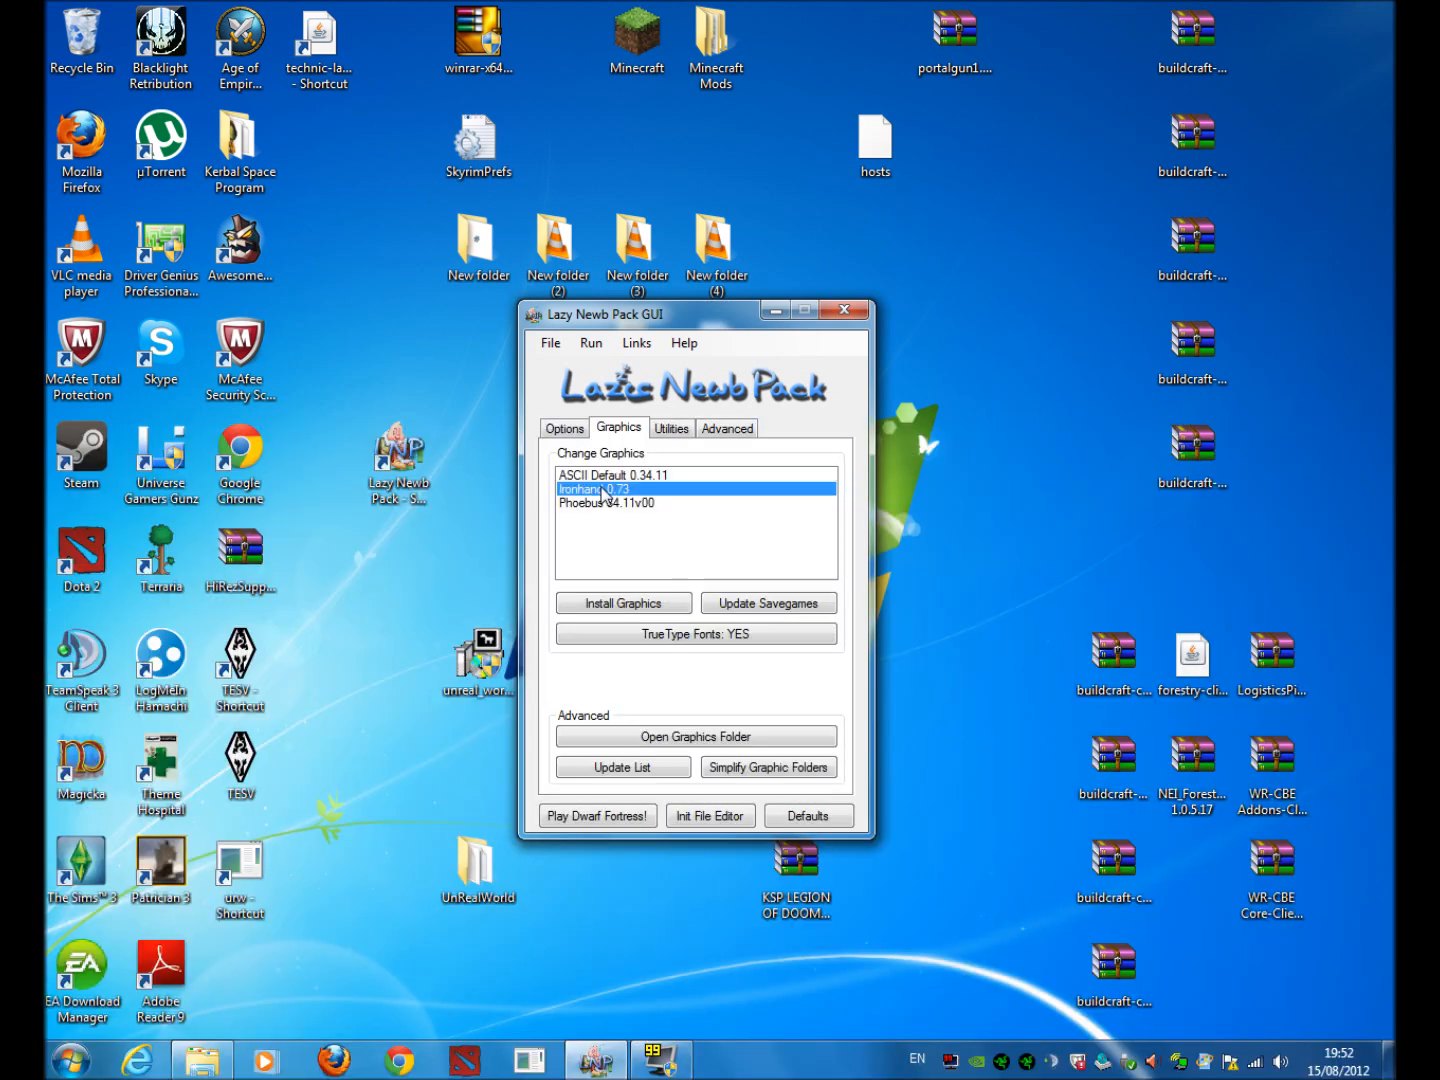
mouse_move(657, 525)
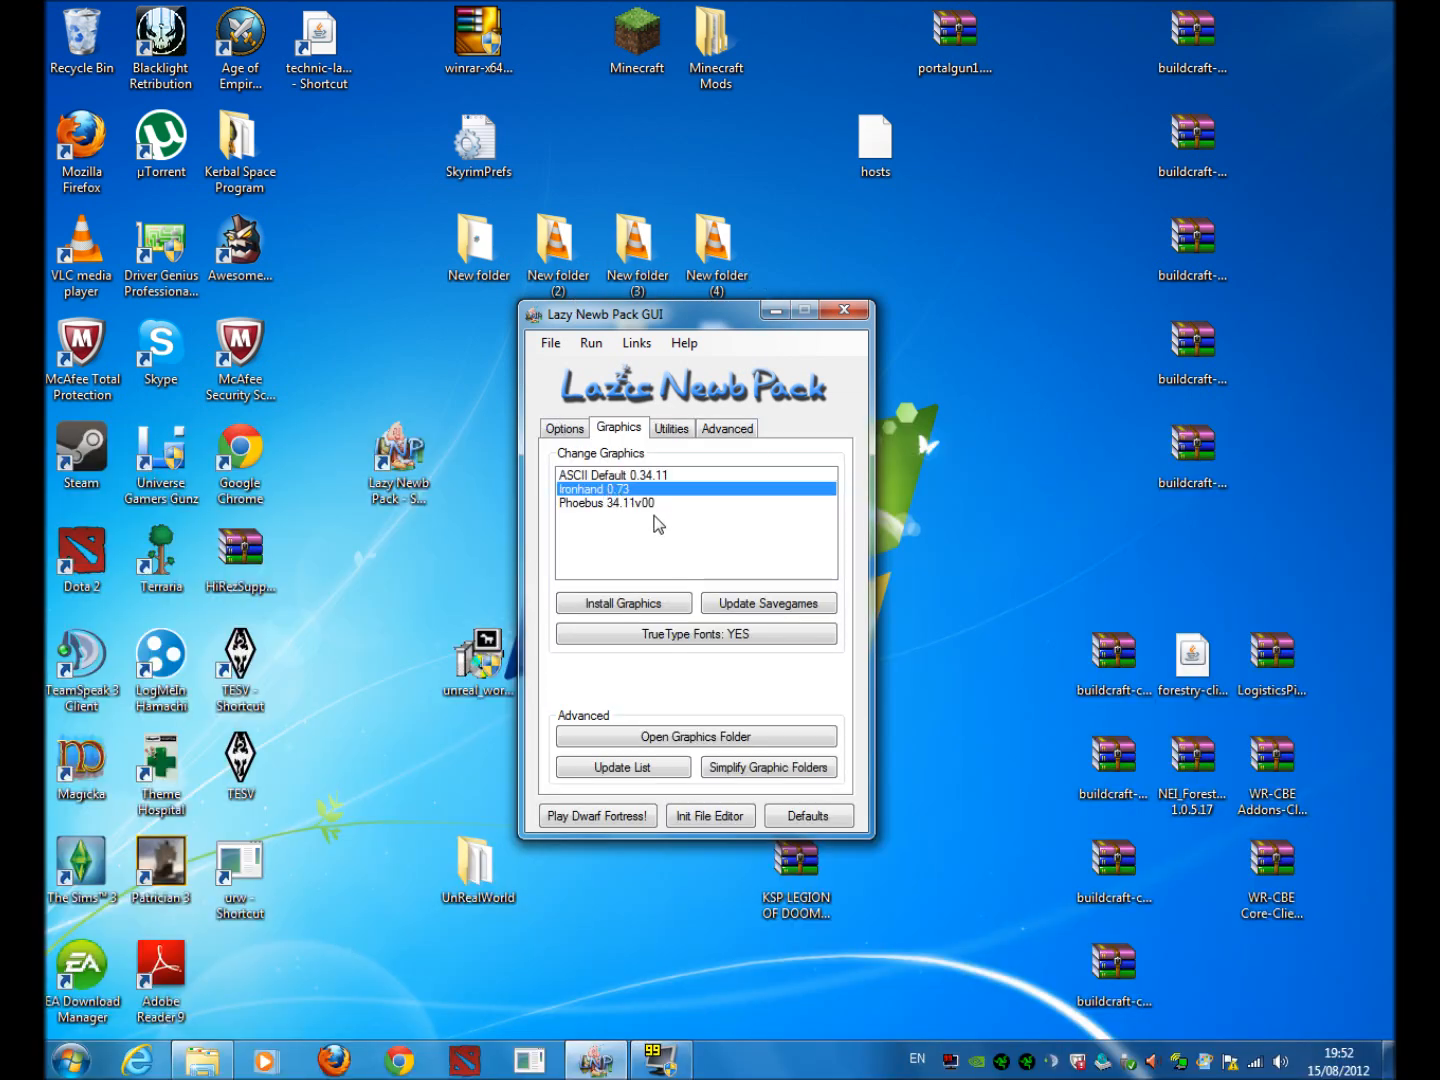
mouse_move(648, 620)
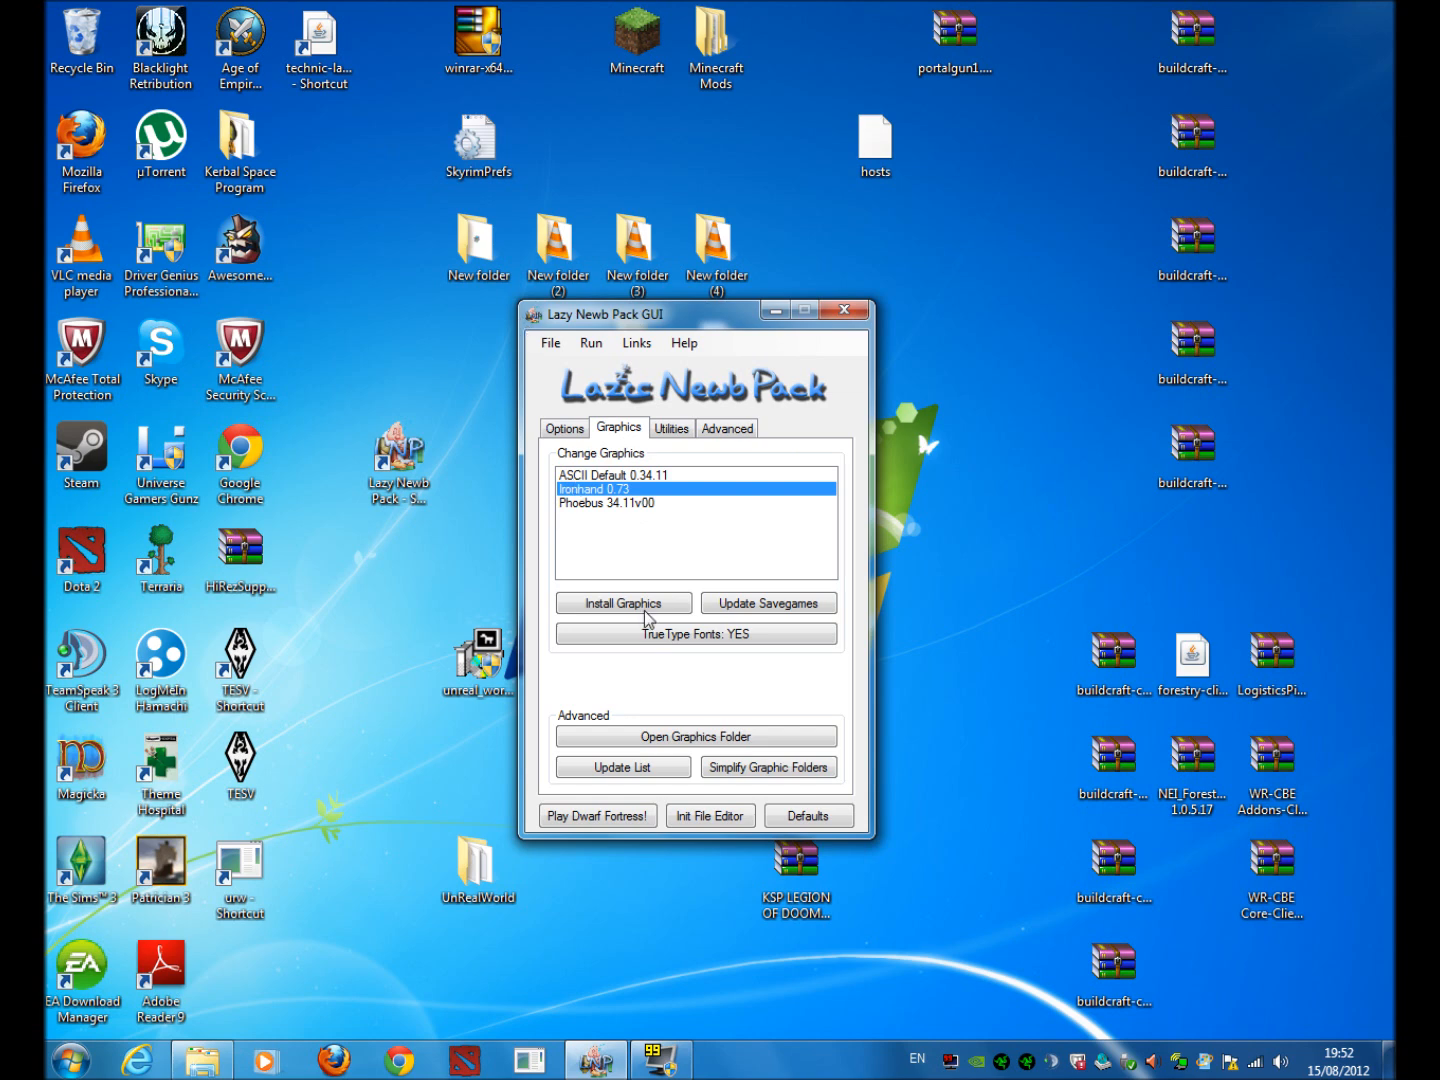
mouse_move(676, 447)
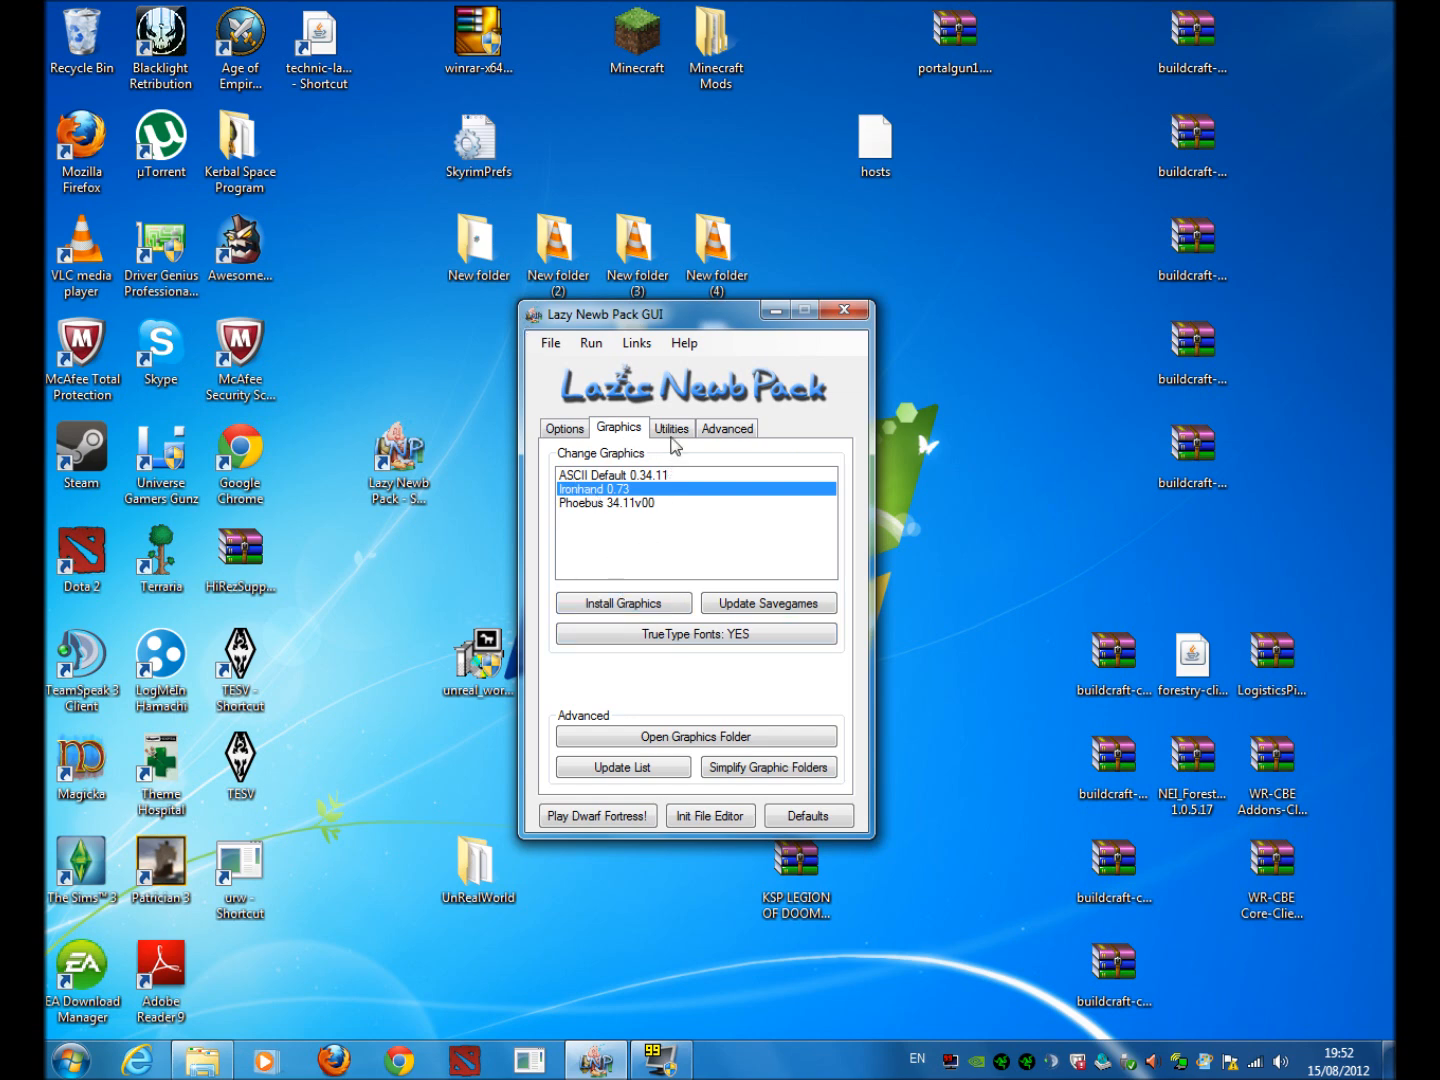
Browse the Utilities tab and set Windowed to NO under Advanced settings
left_click(671, 428)
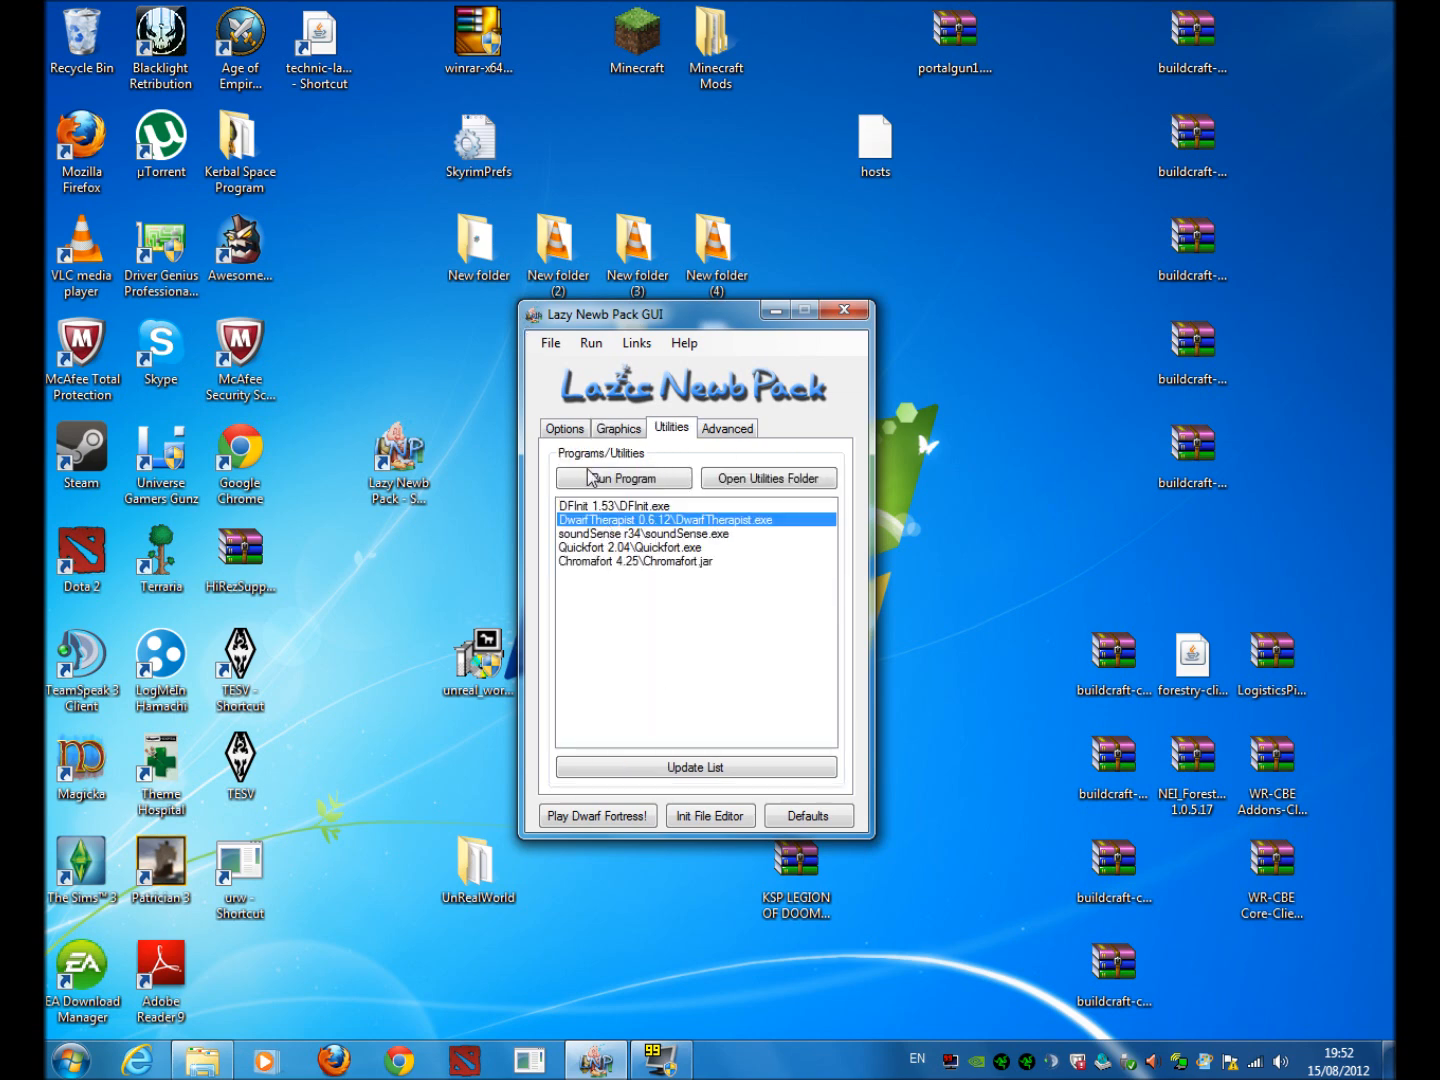
left_click(727, 427)
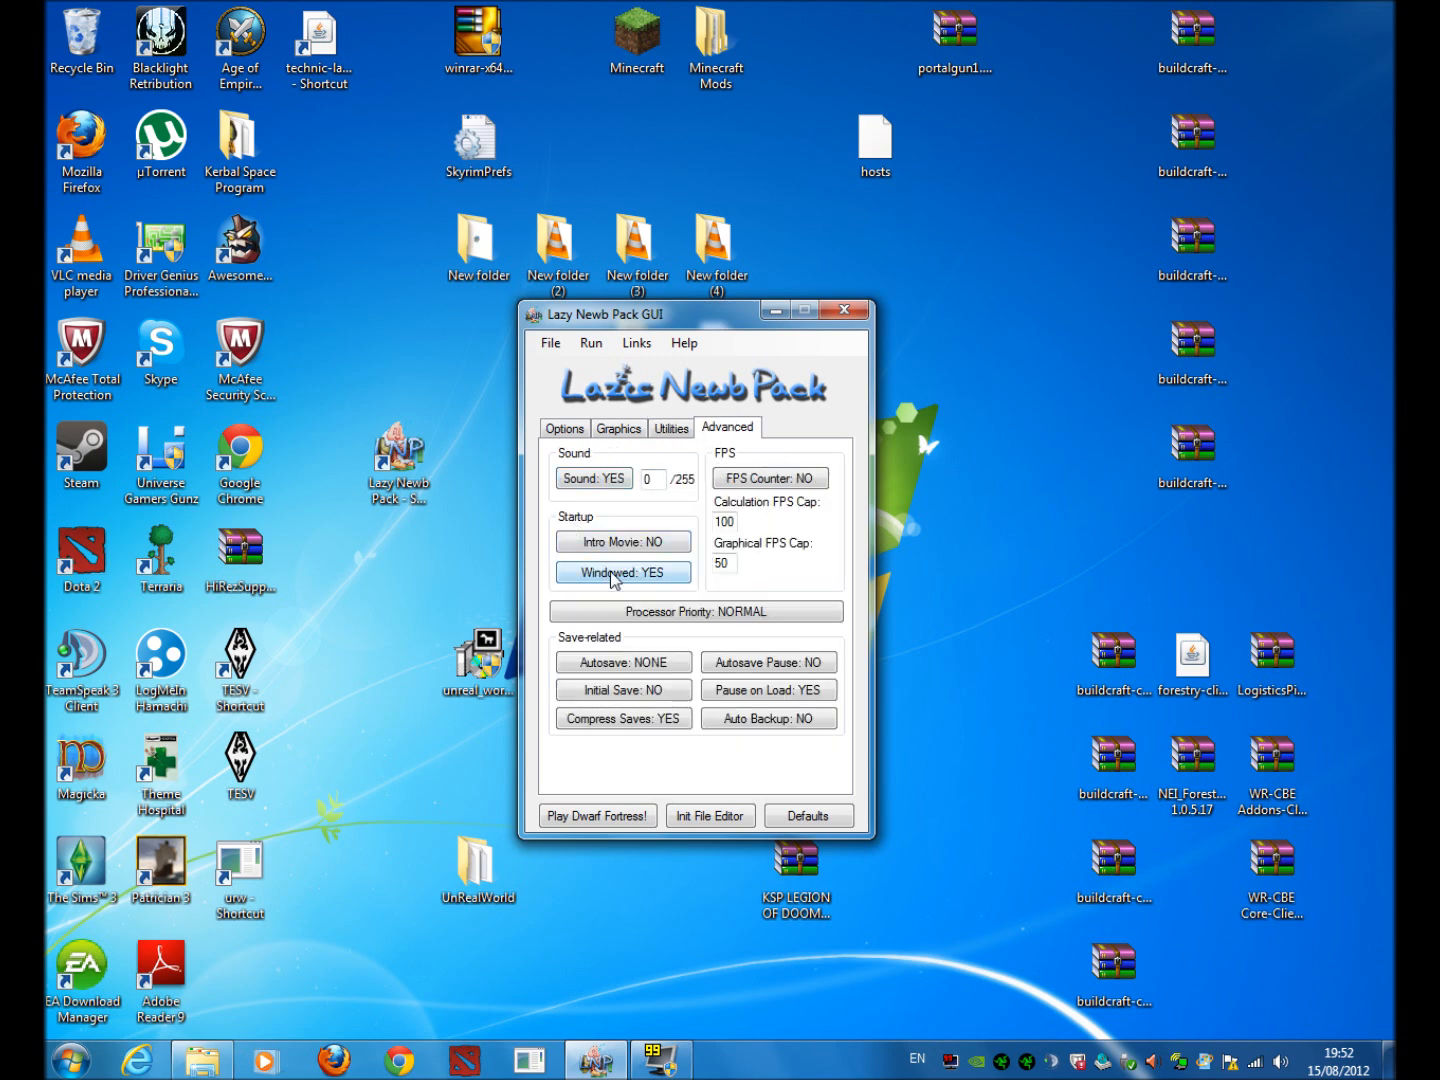
left_click(670, 428)
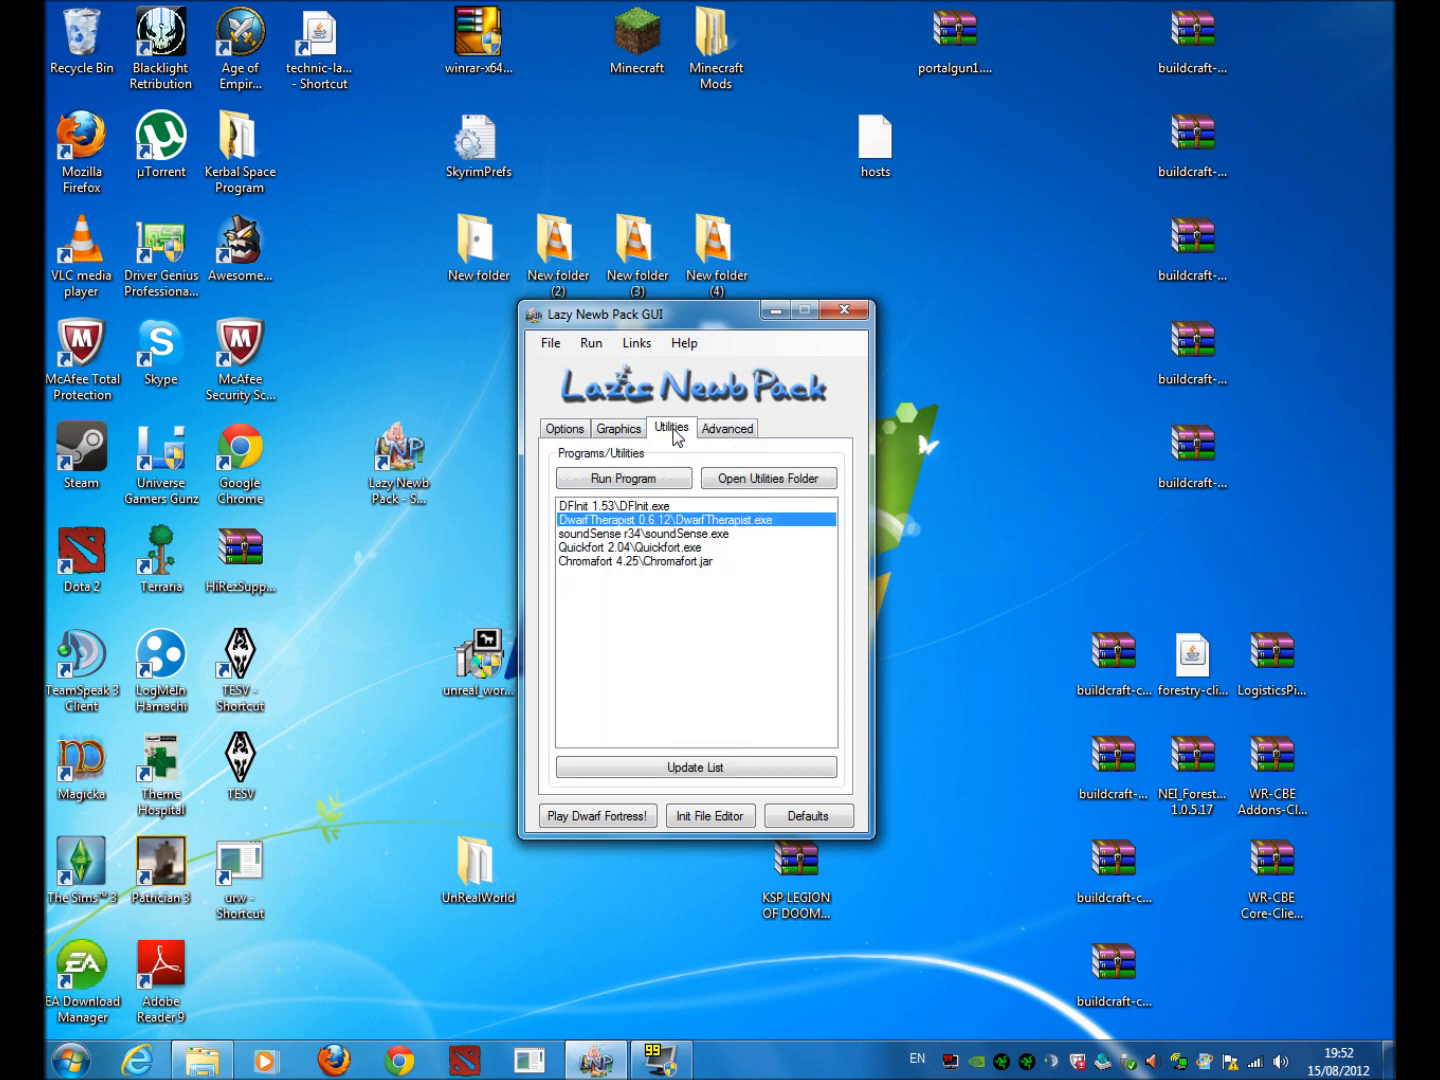
left_click(727, 428)
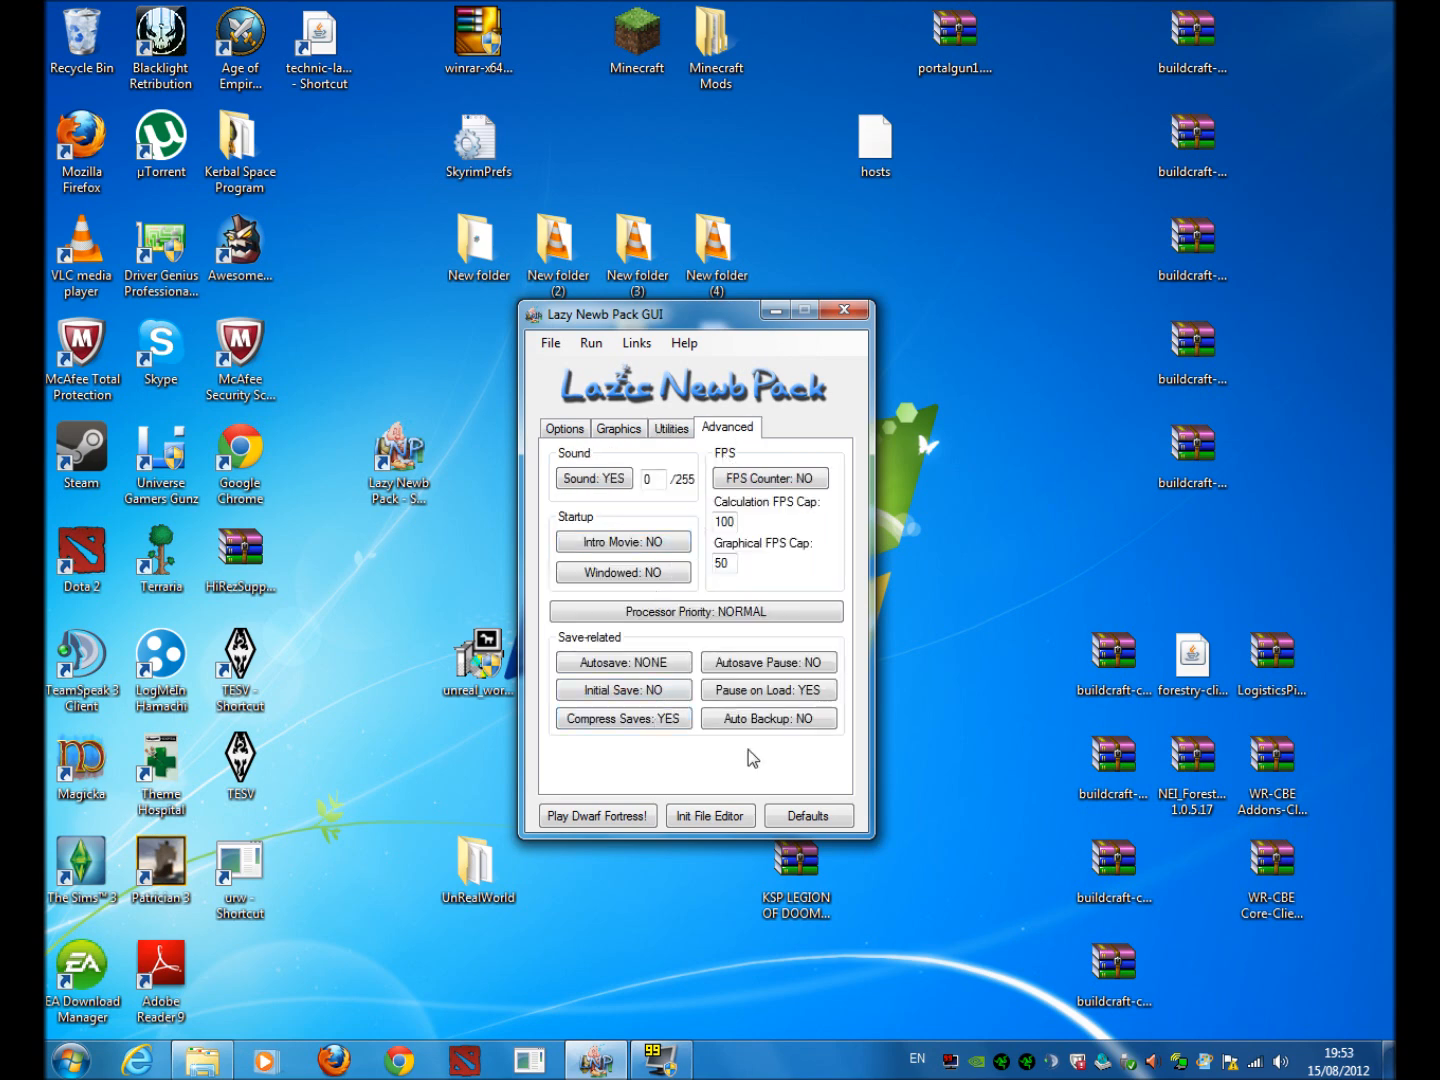
Return to Options and launch Dwarf Fortress
left_click(564, 427)
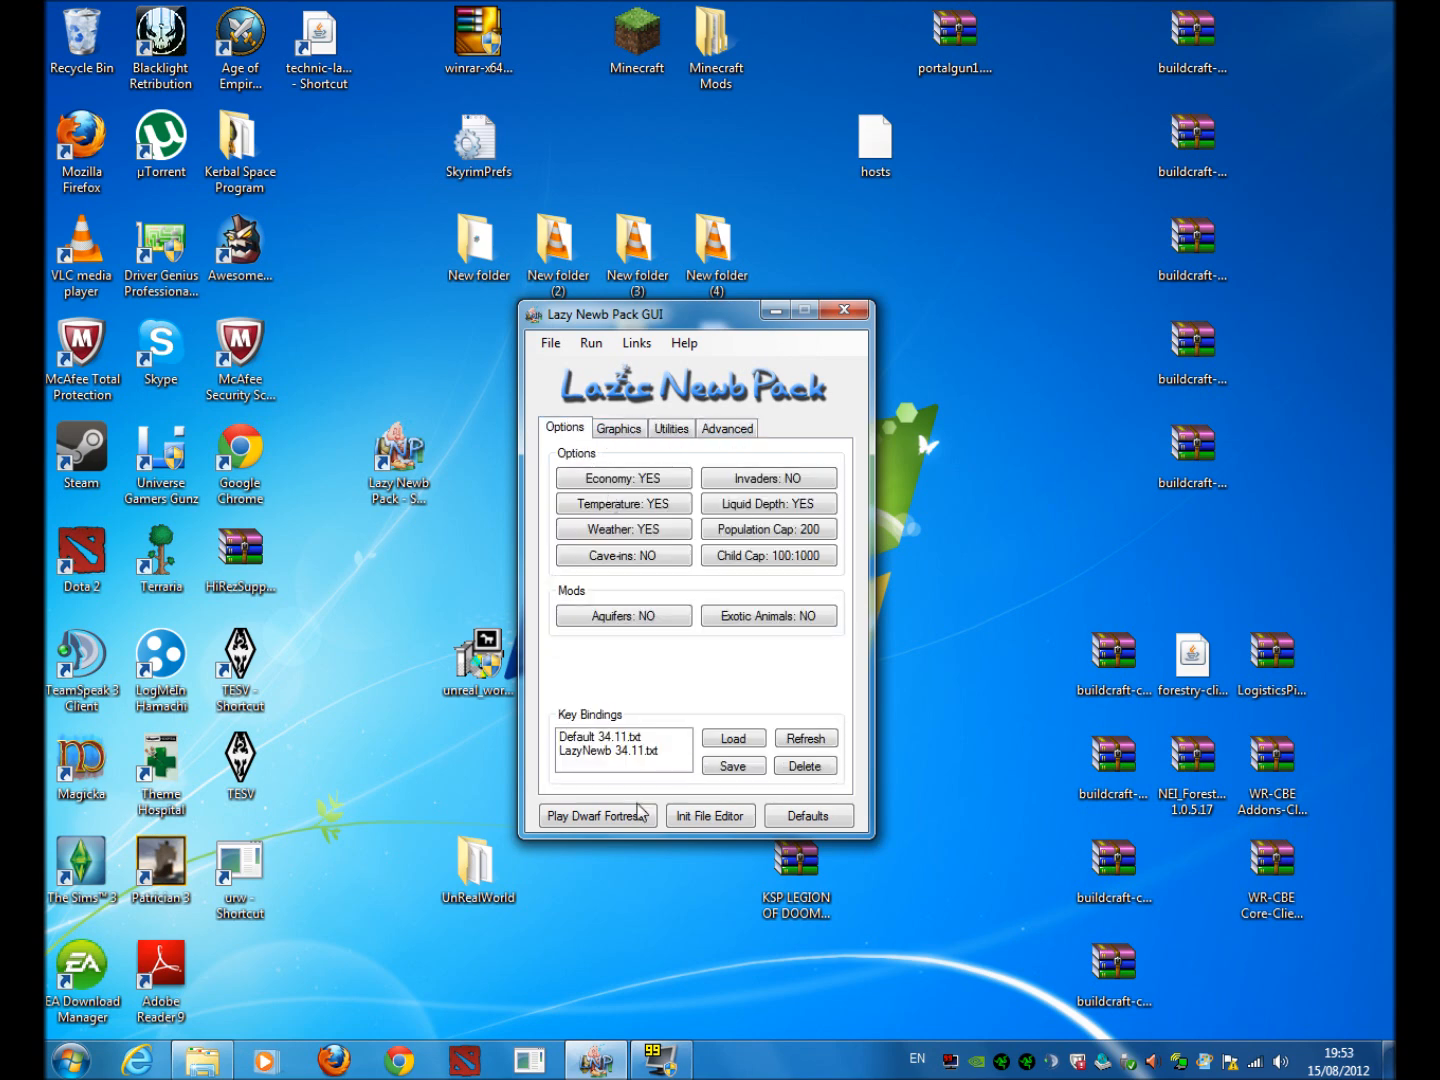
left_click(593, 815)
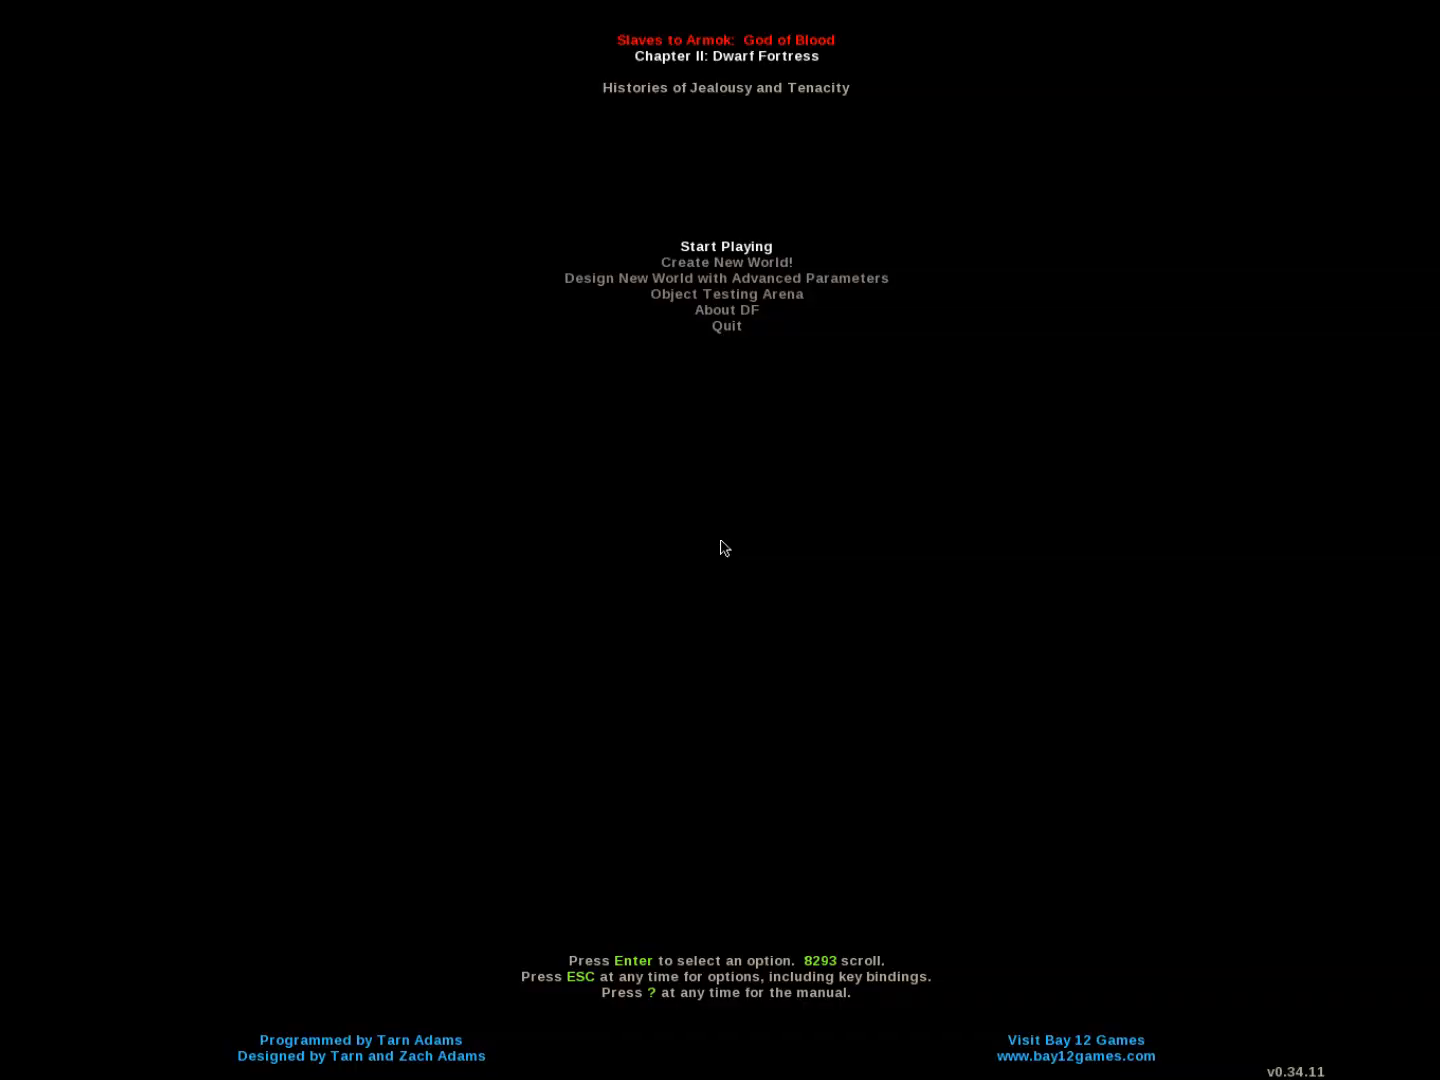
Choose Create New World! from the Dwarf Fortress main menu
key("Down")
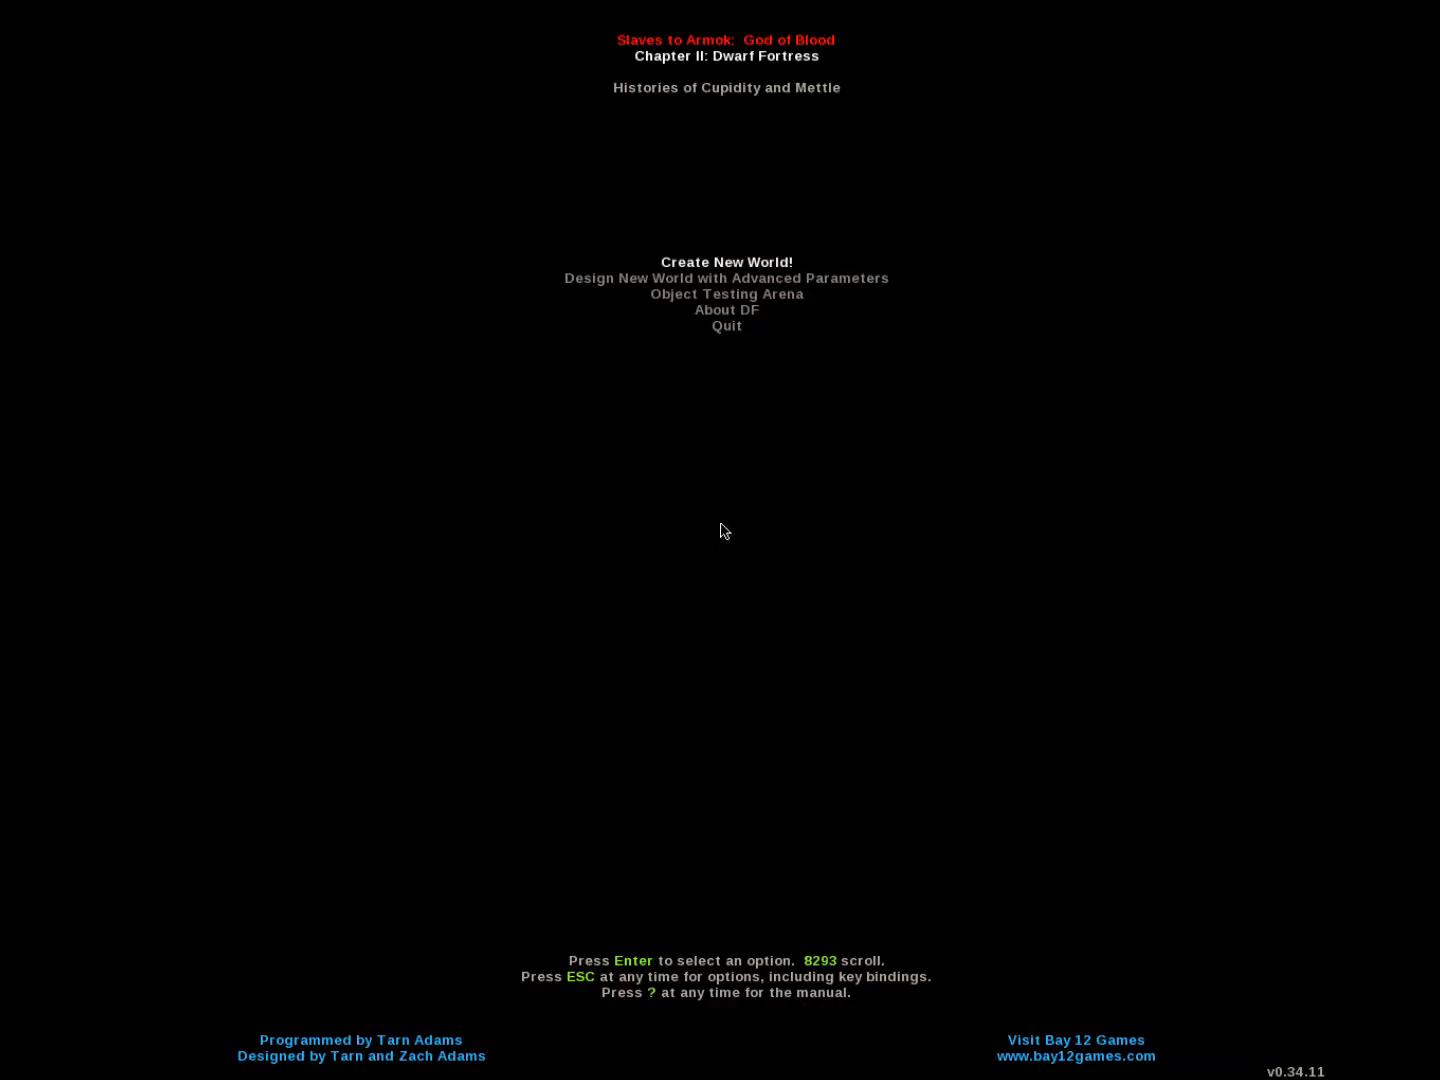
mouse_move(581, 539)
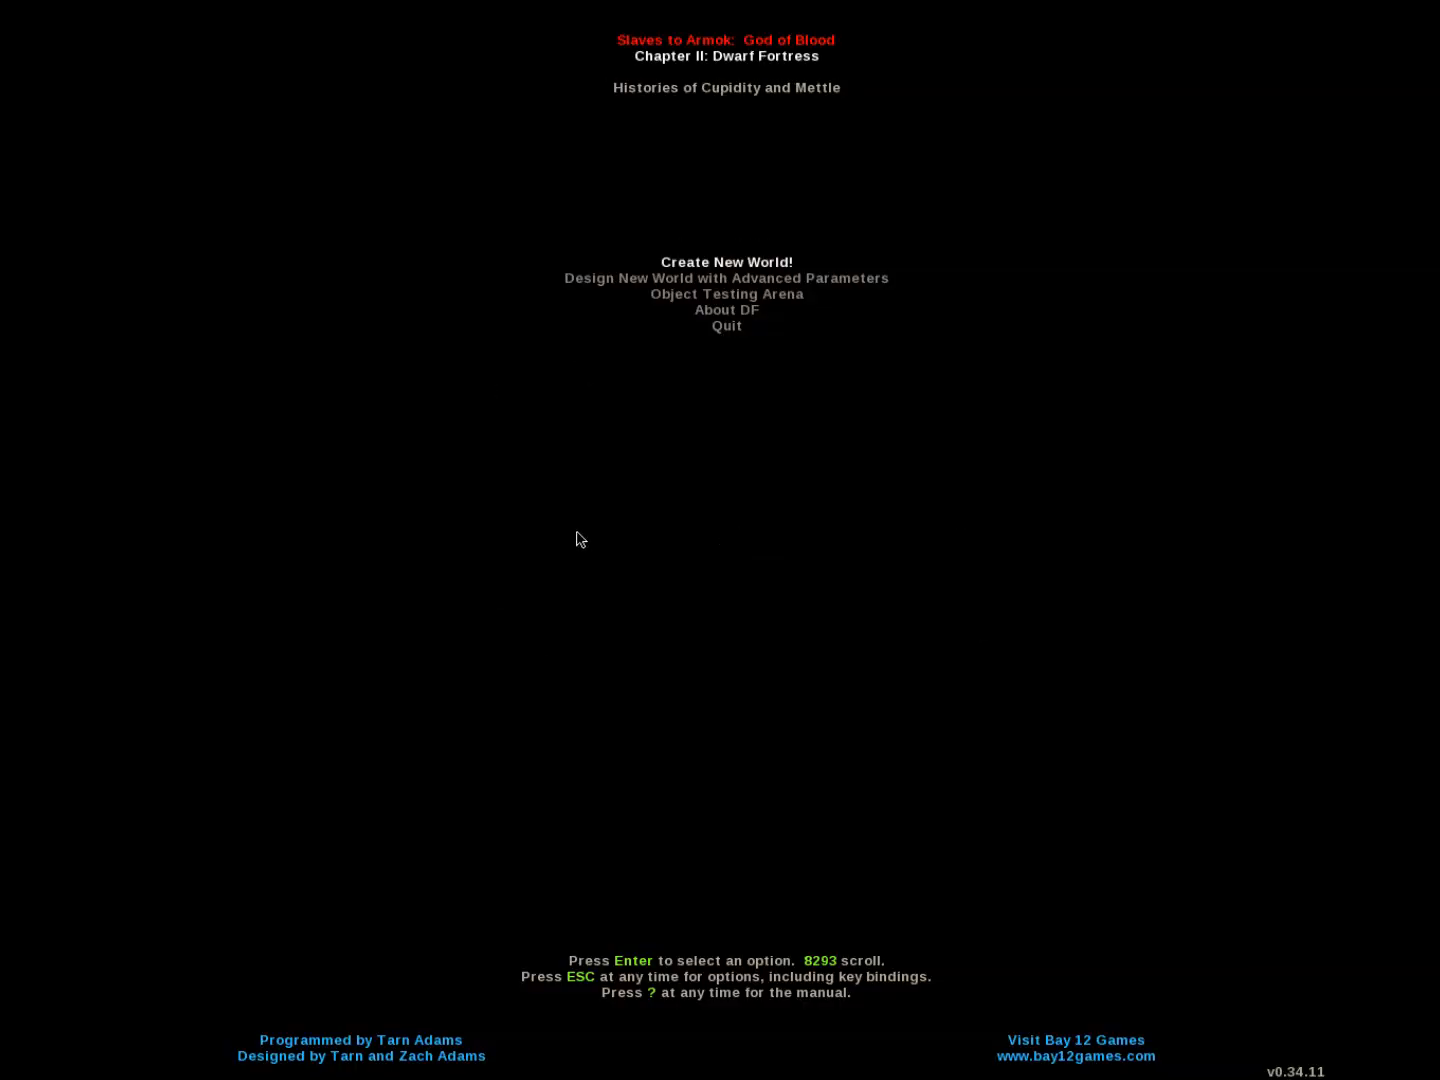
mouse_move(745, 620)
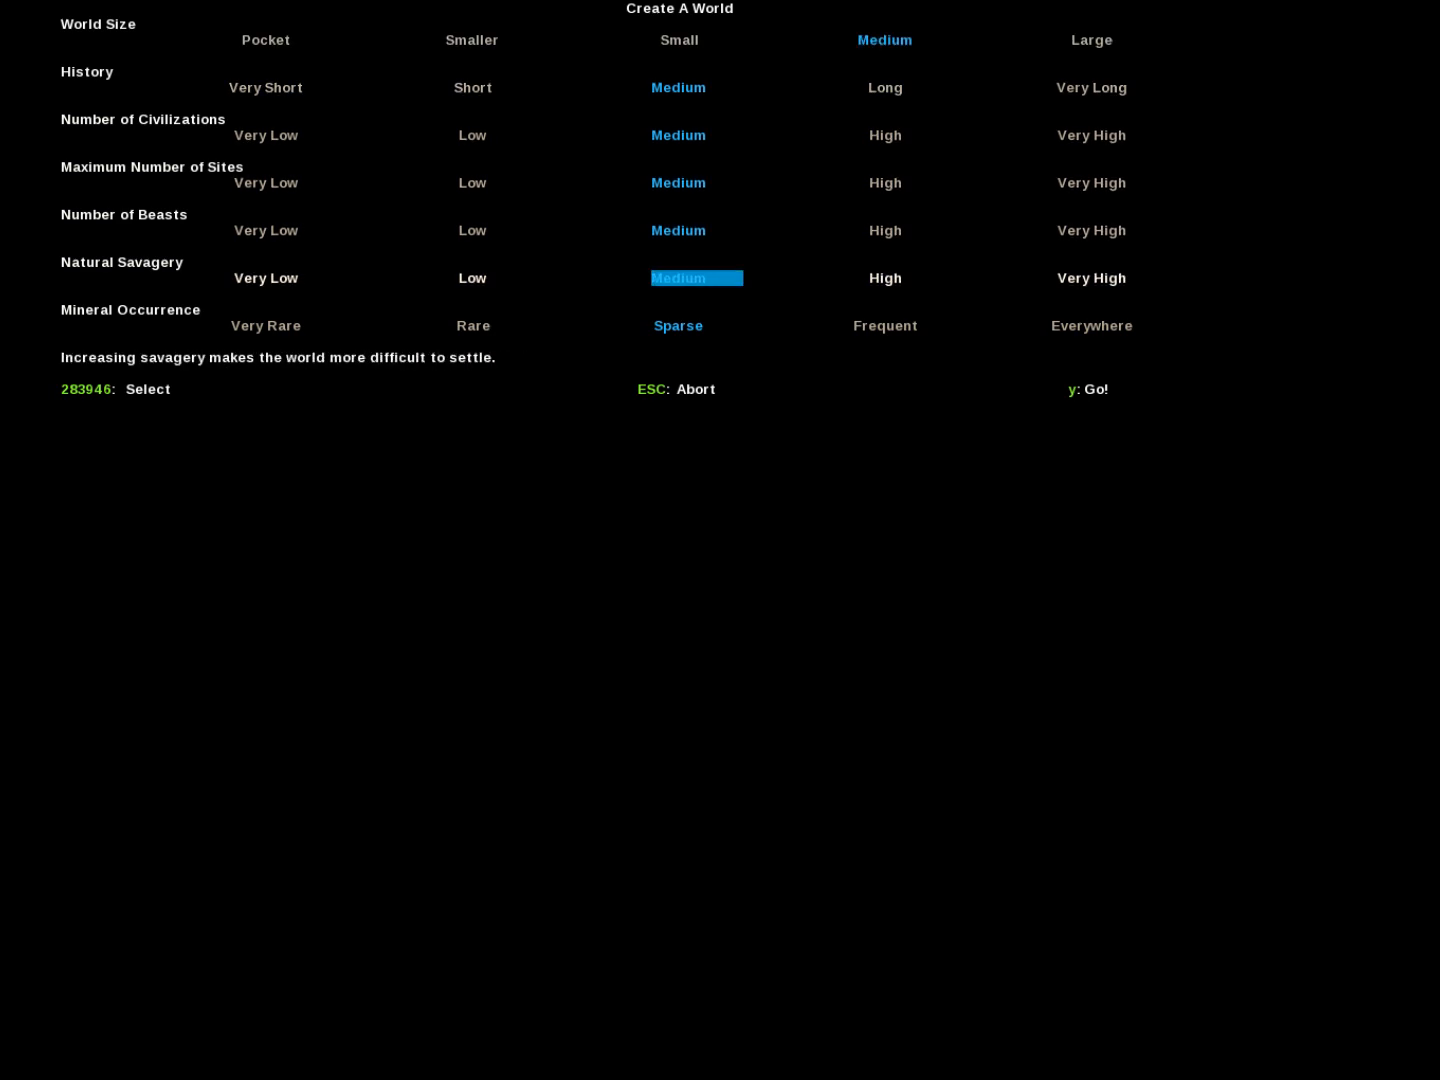
Set History to Short and Mineral Occurrence to Frequent, then generate the world
key("down")
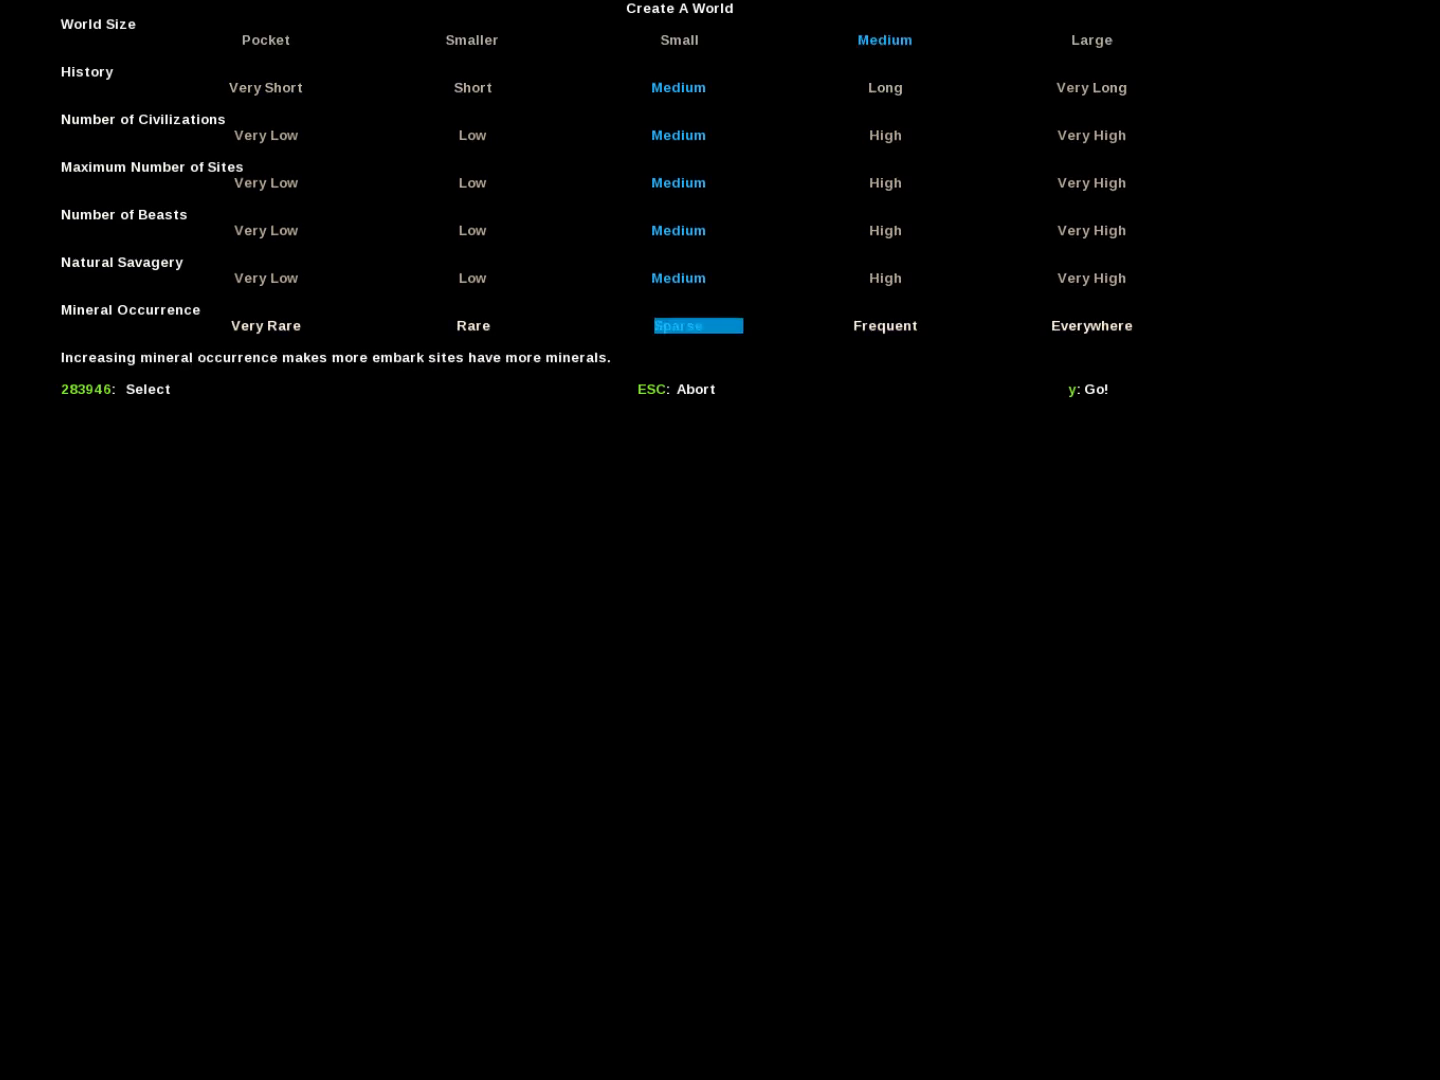
key("Right")
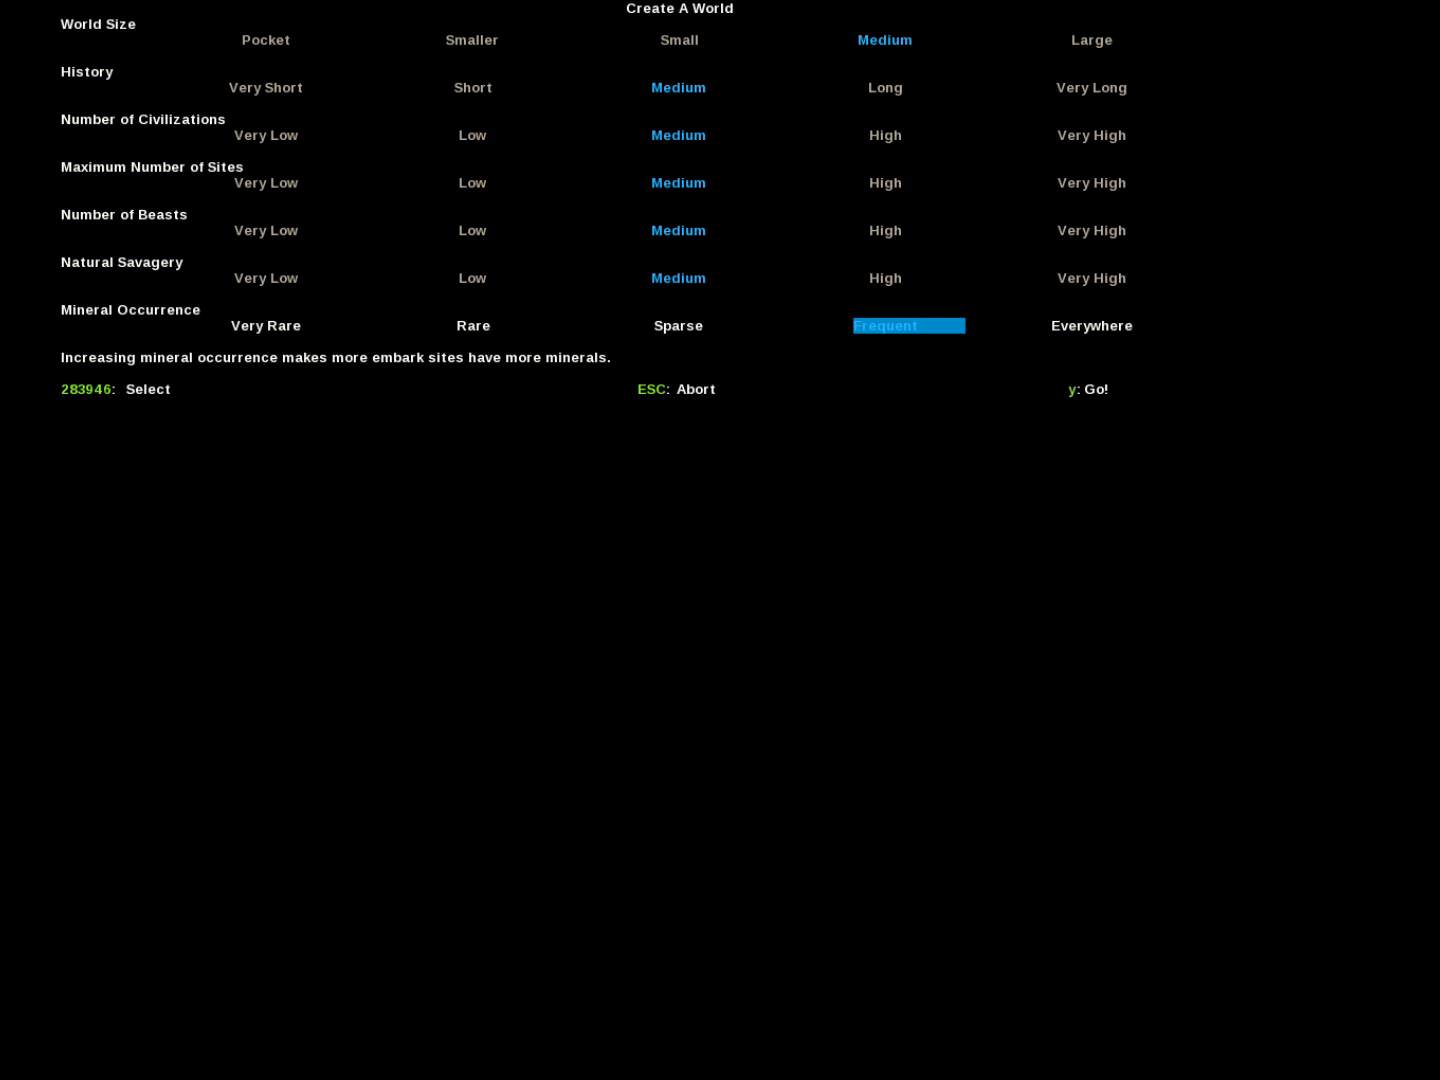
key("up")
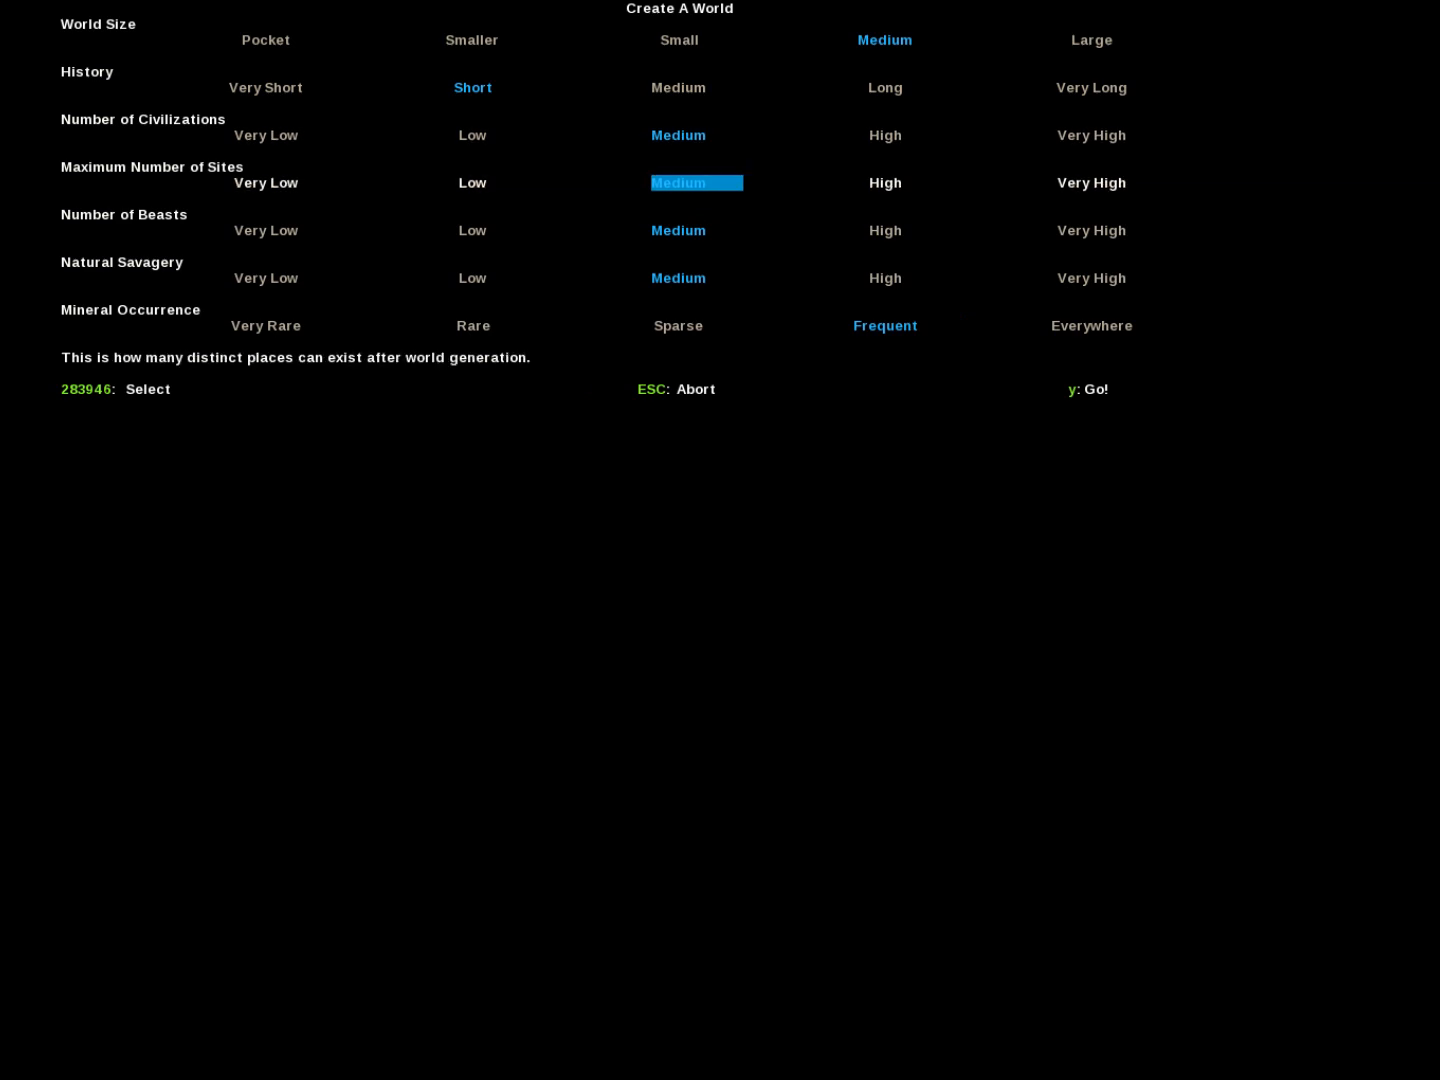
key("down")
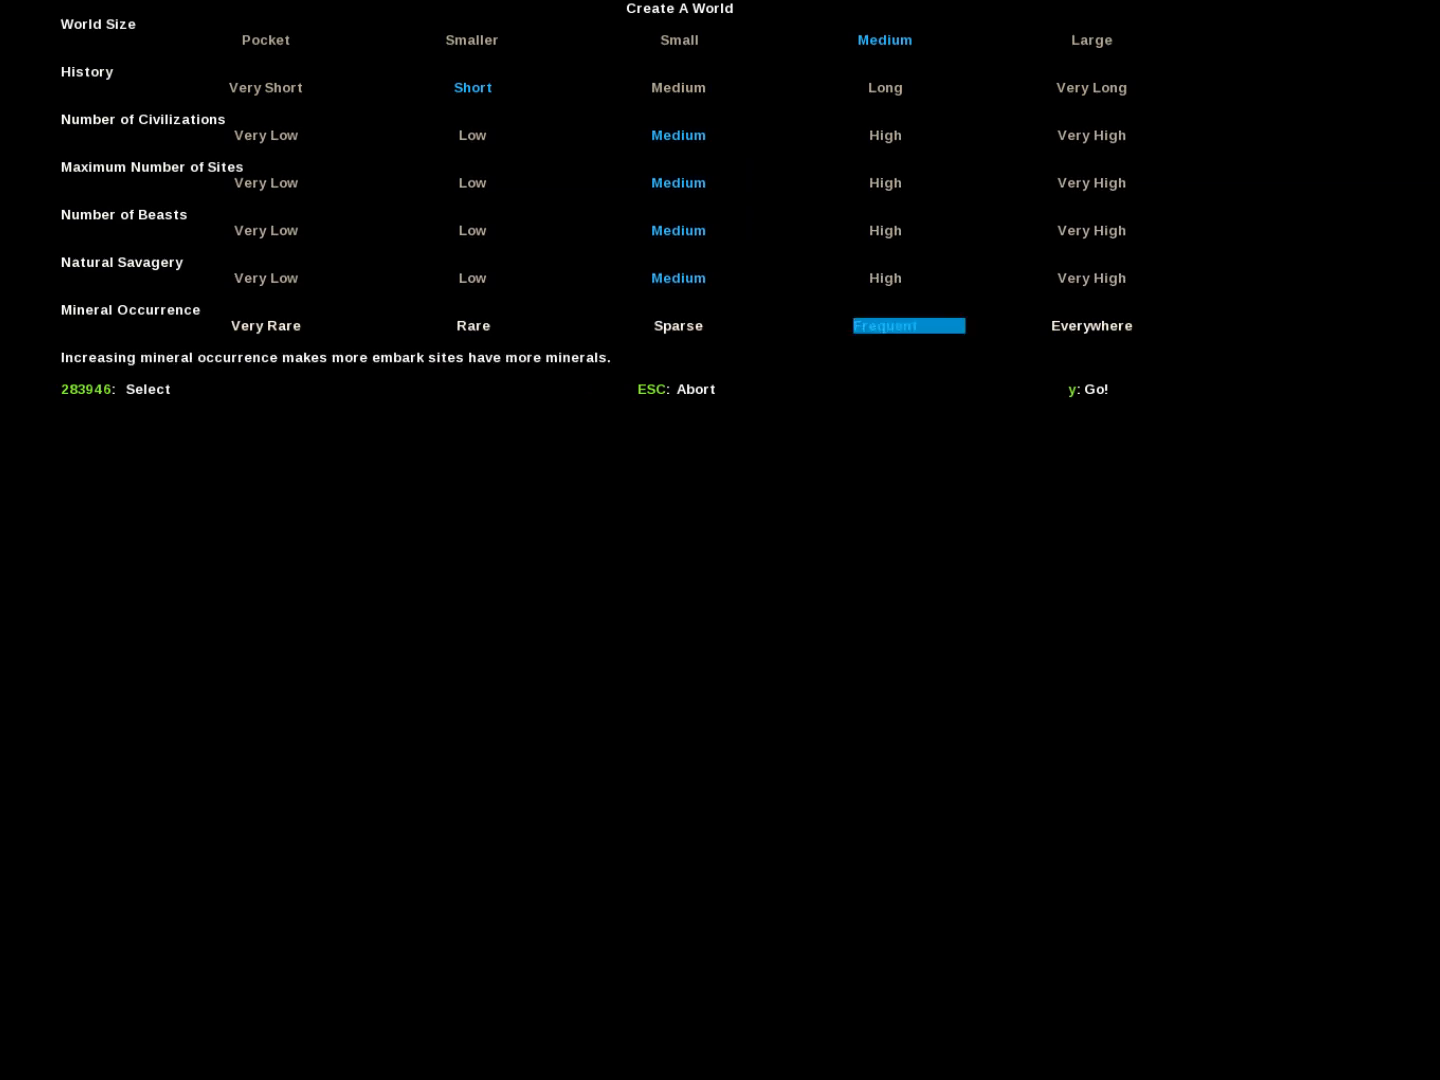
key("up")
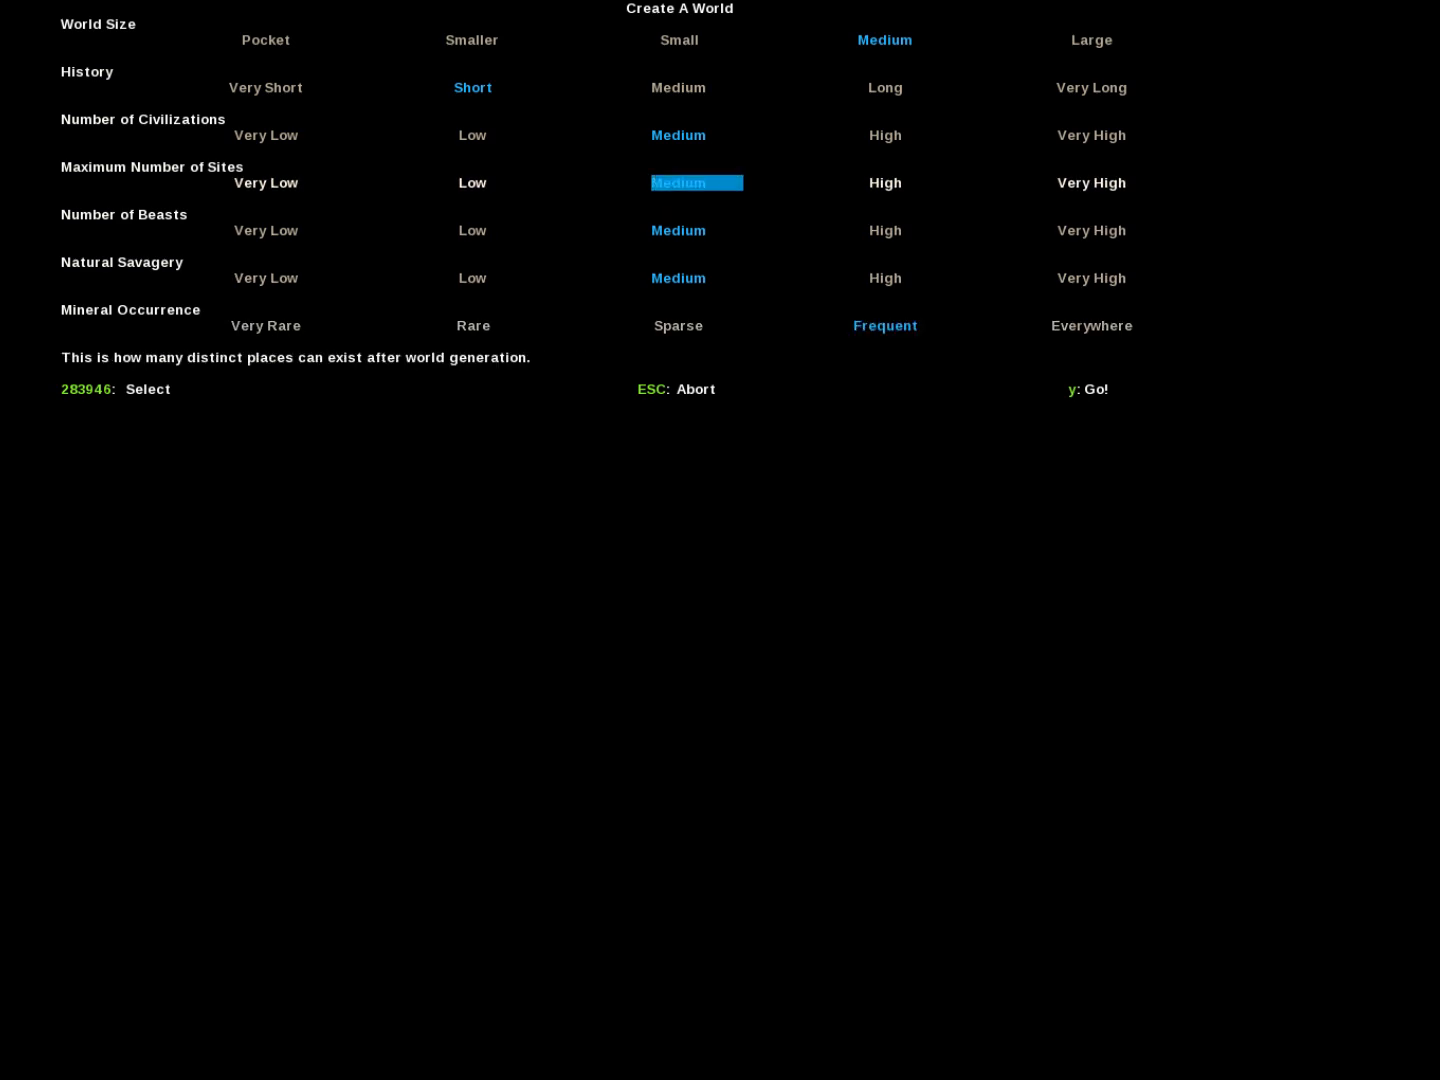
key("Up")
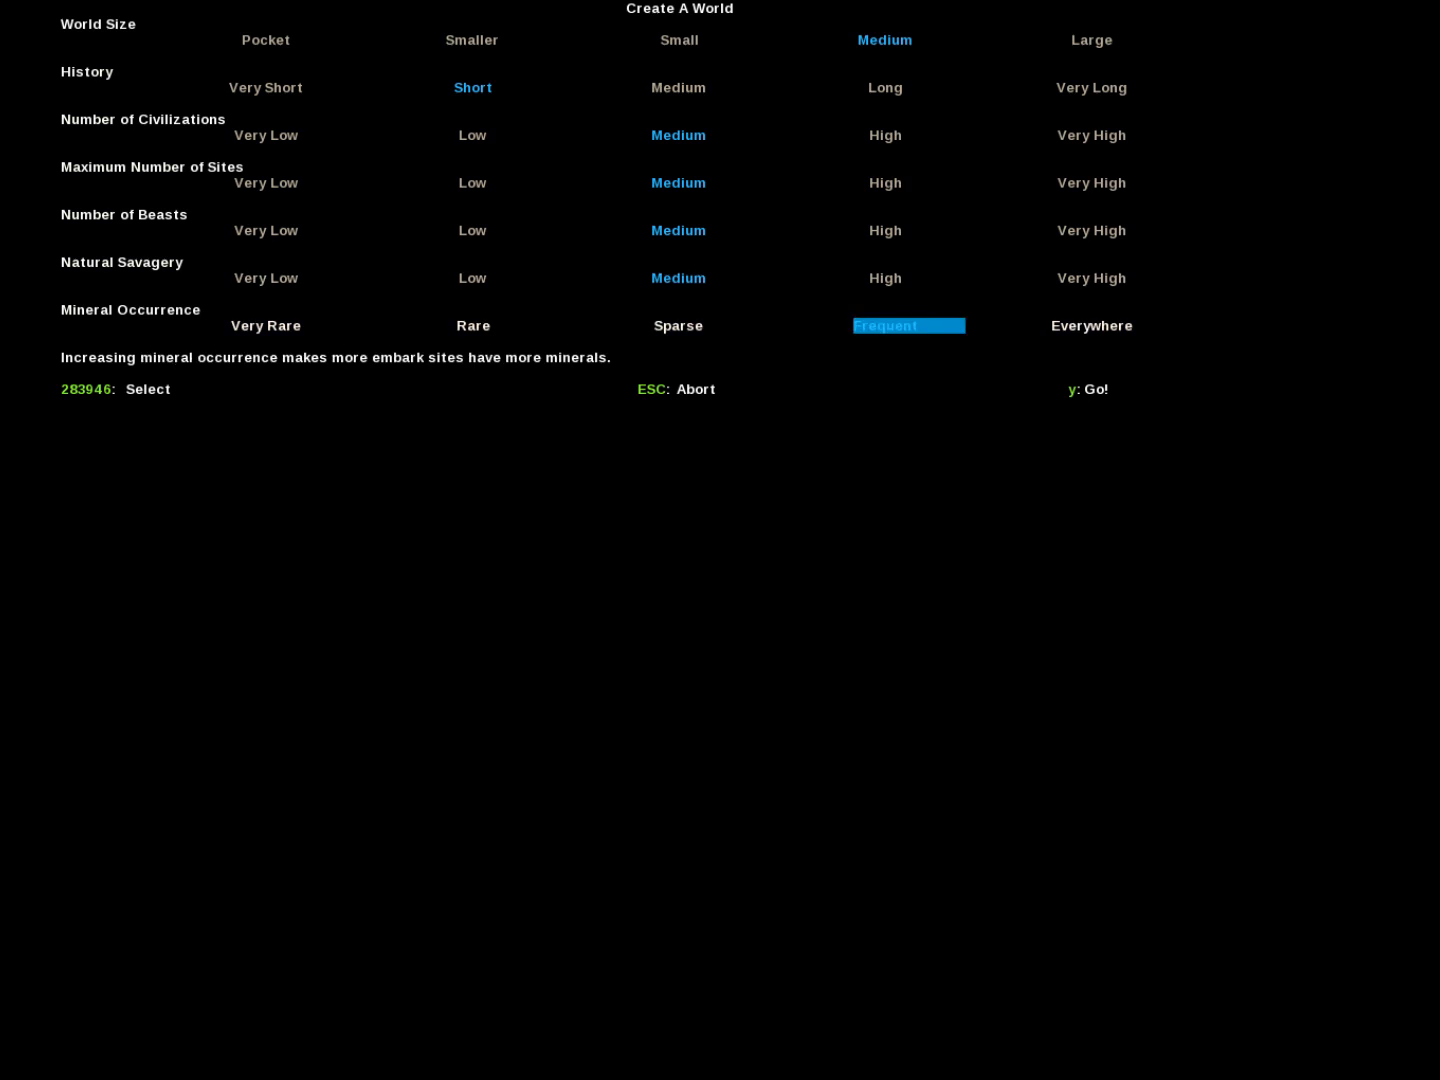
key("y")
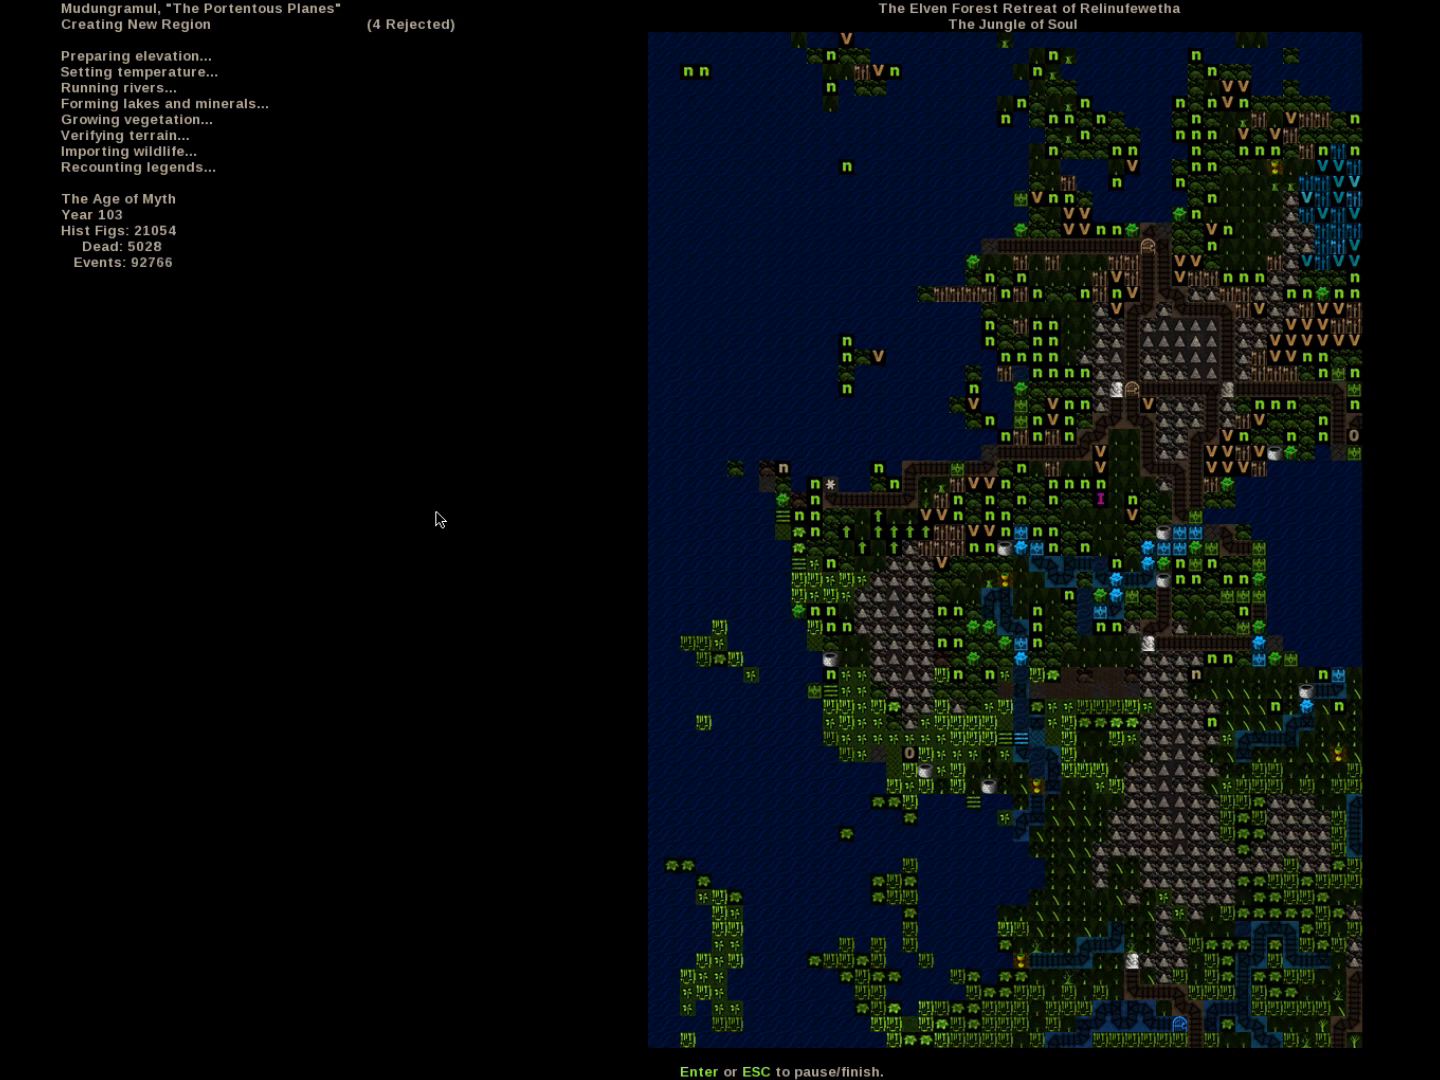
Accept the finished Mudungramul world and return to the main menu
key("Return")
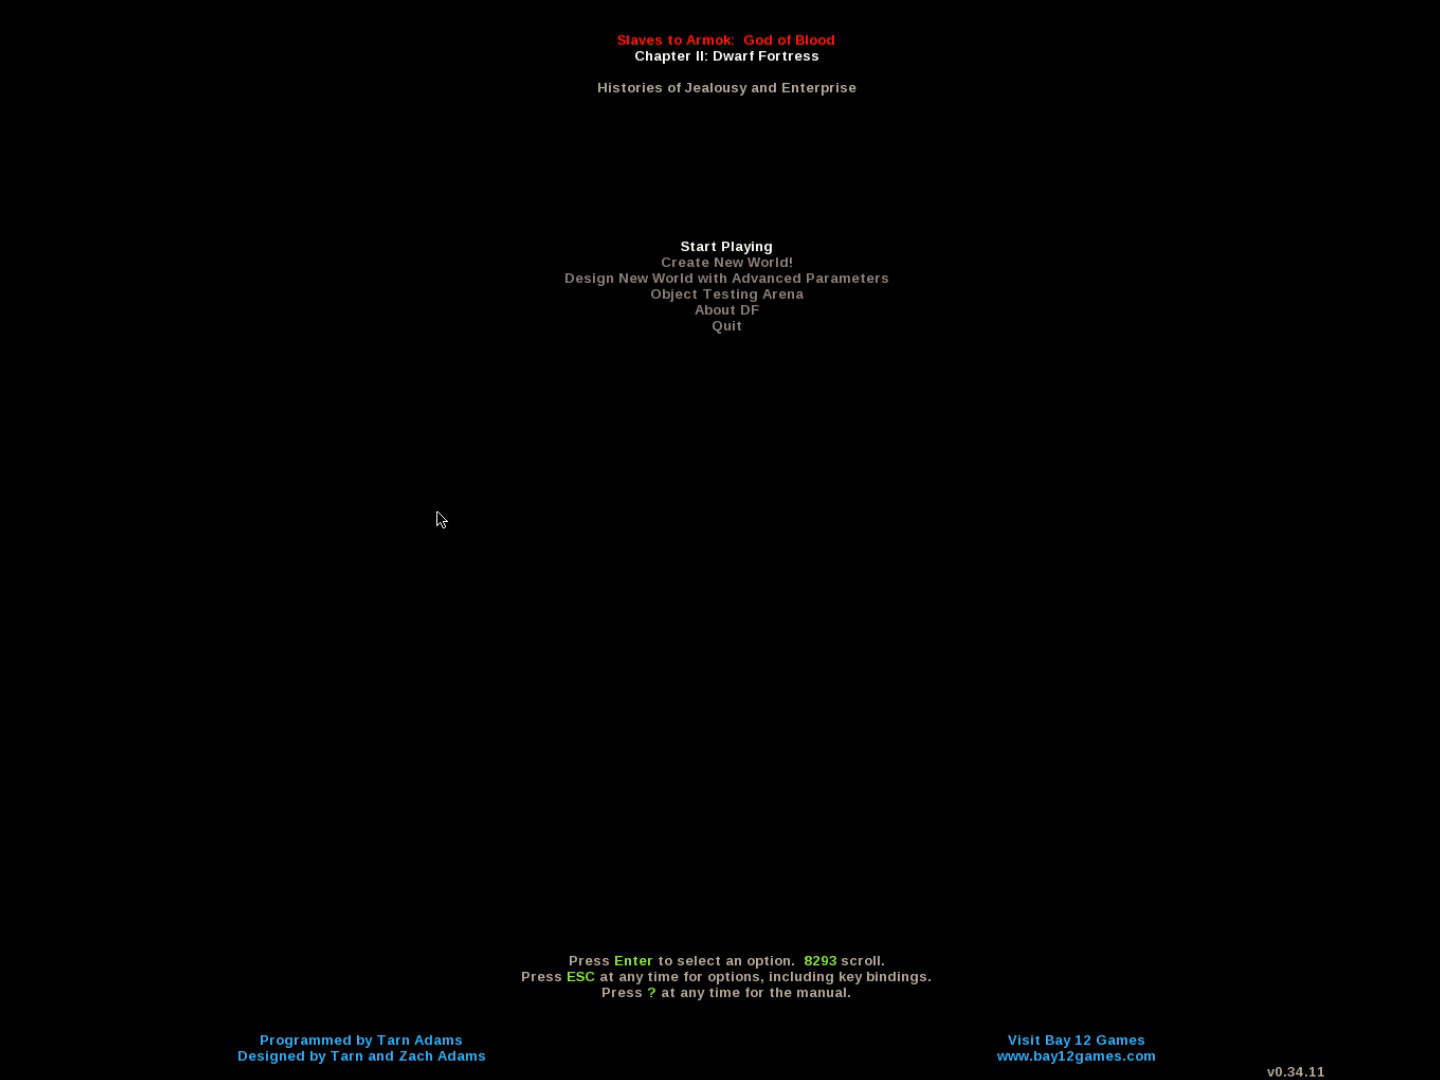
Start playing Mudungramul in Dwarf Fortress mode
key("Return")
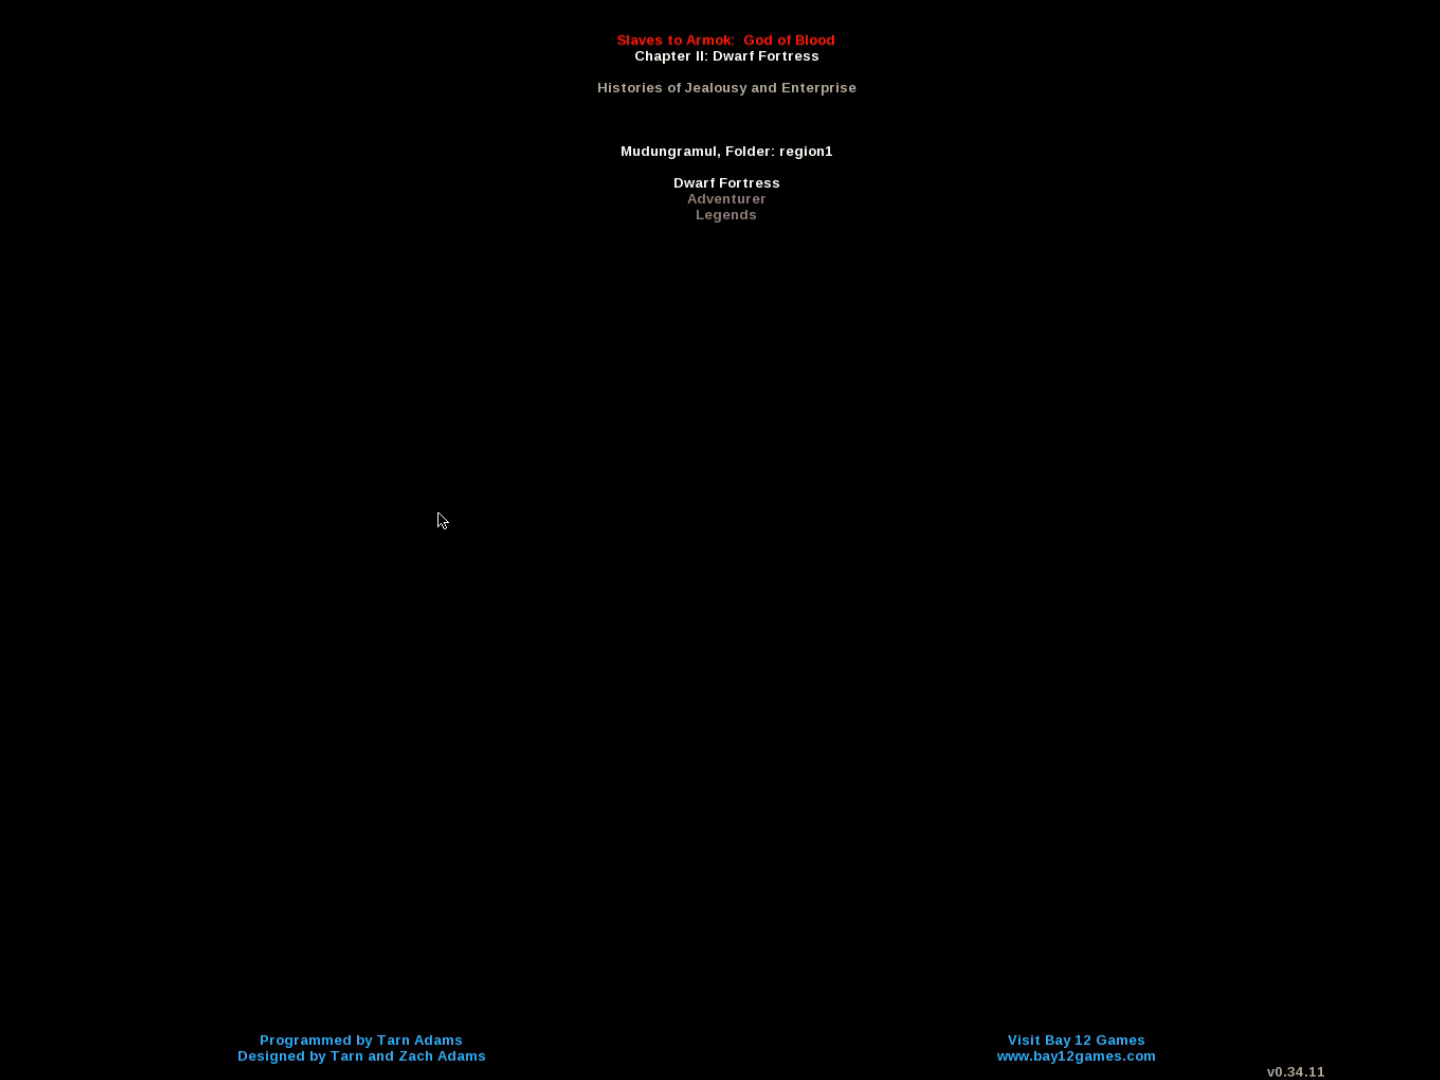
left_click(726, 183)
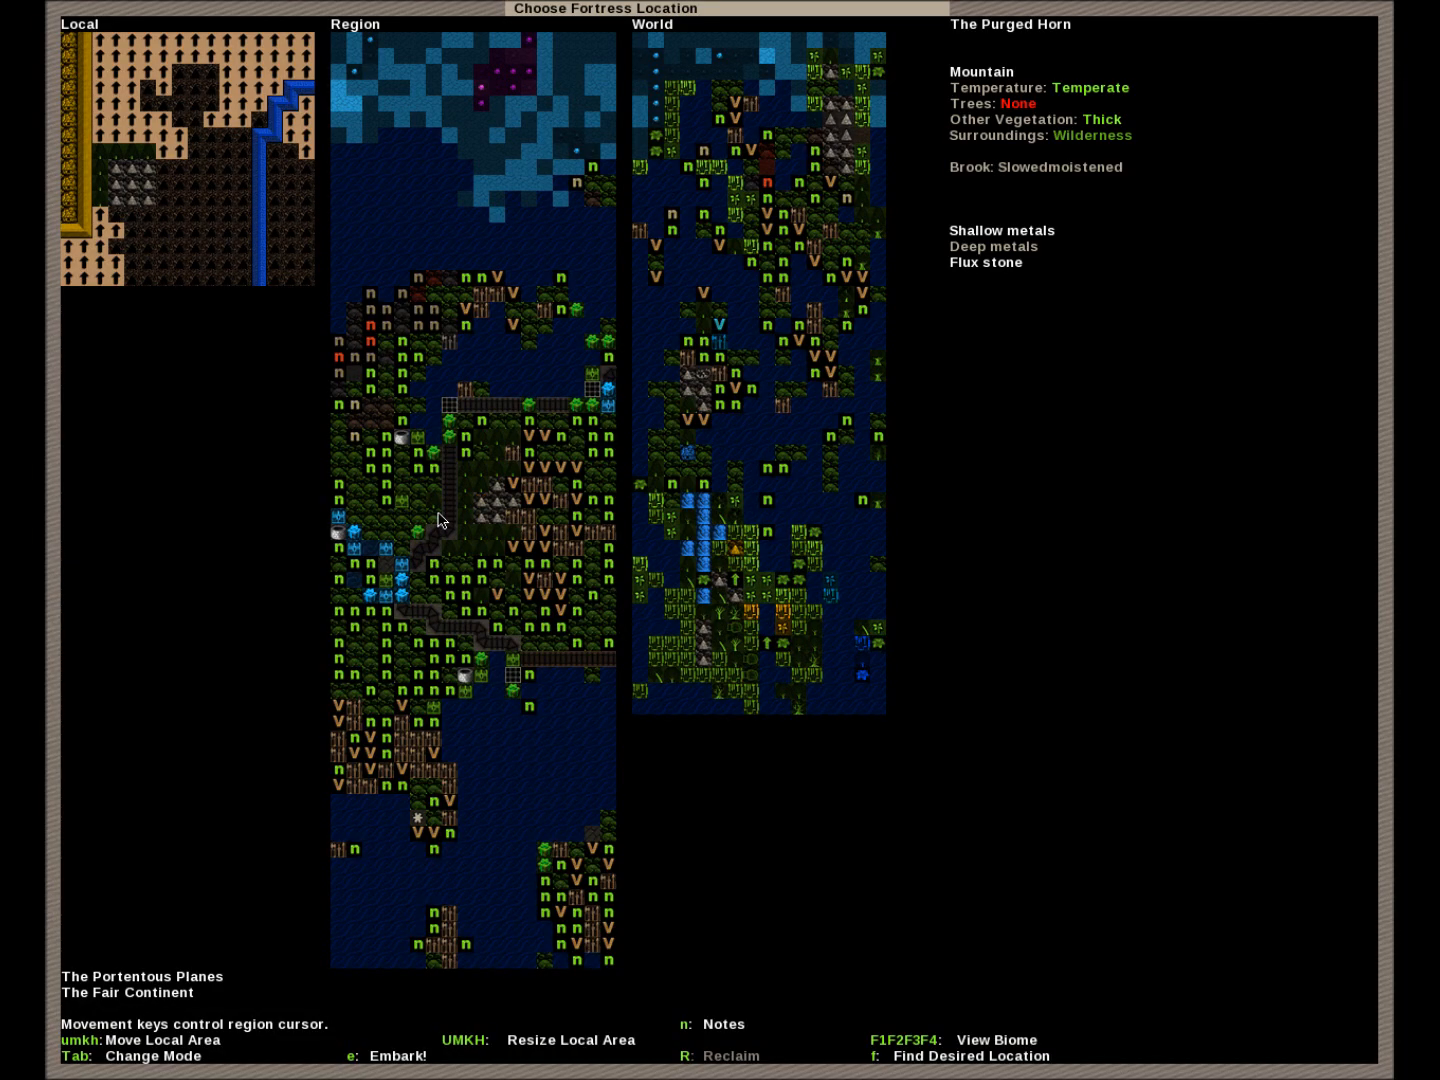